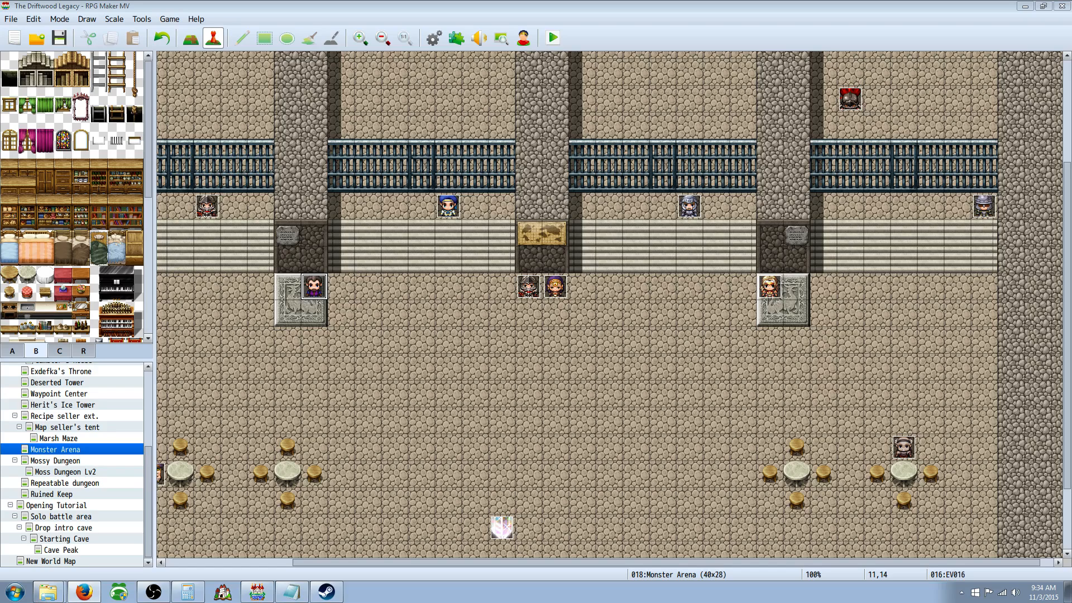
- Review the Driftwood Legacy project's installed plugins, including WeaponSkill, then reach Steam's RPG Maker MV page
{"action": "left_click", "coordinate": [455, 38]}
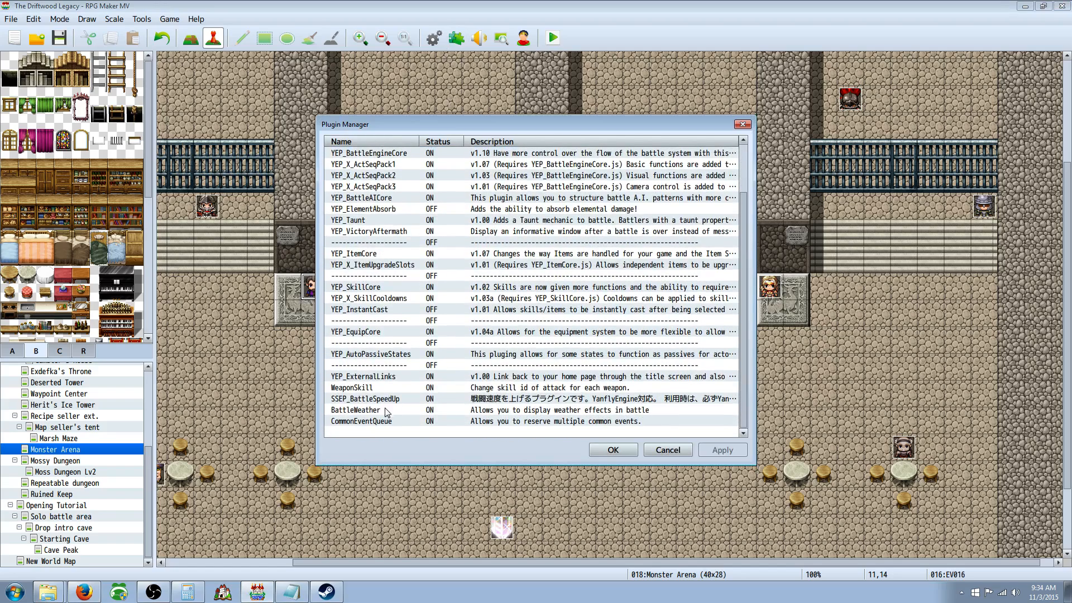
{"action": "mouse_move", "coordinate": [374, 407]}
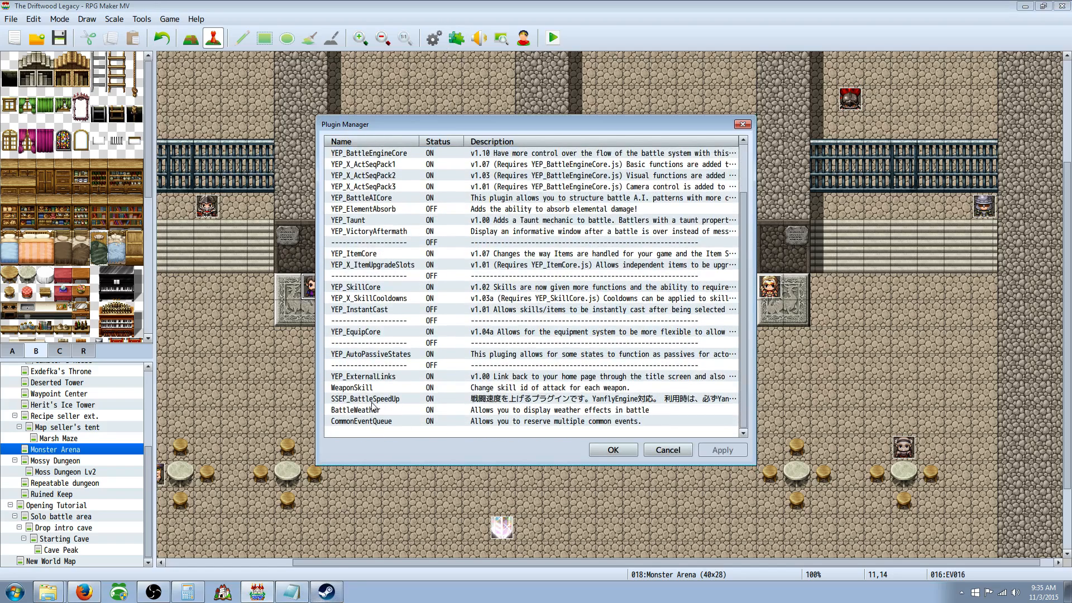
{"action": "left_click", "coordinate": [369, 387]}
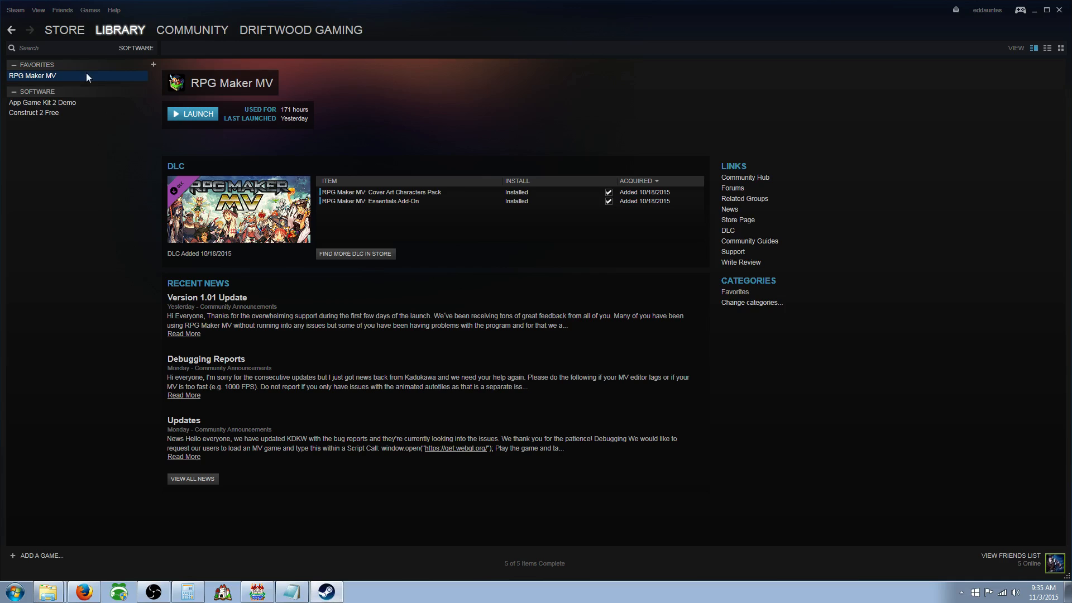
{"action": "mouse_move", "coordinate": [59, 79]}
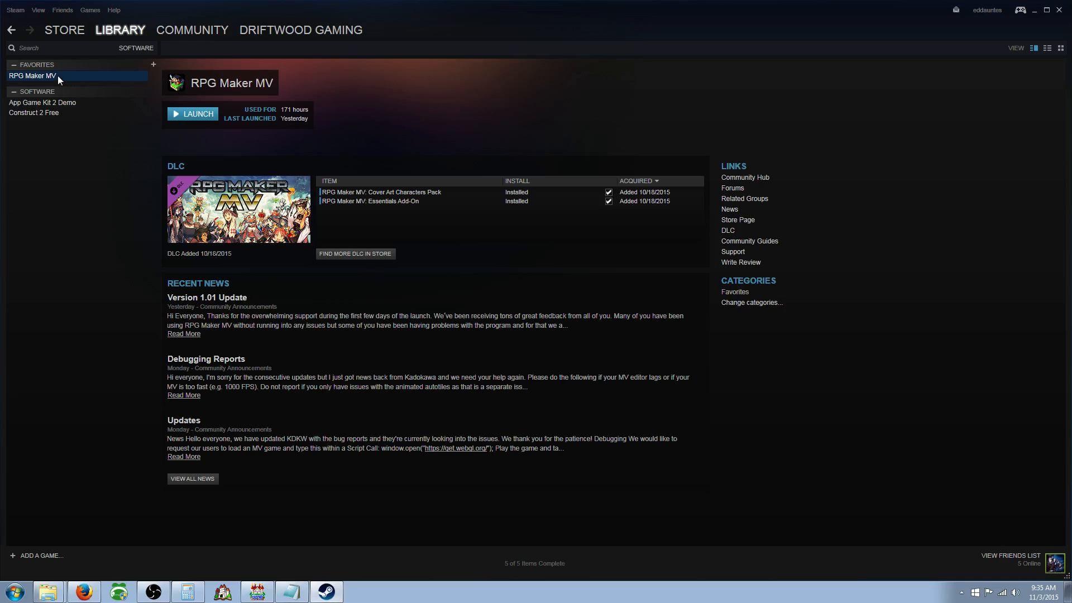
- Reach RPG Maker MV's local installation folder through its Steam Properties
{"action": "right_click", "coordinate": [32, 74]}
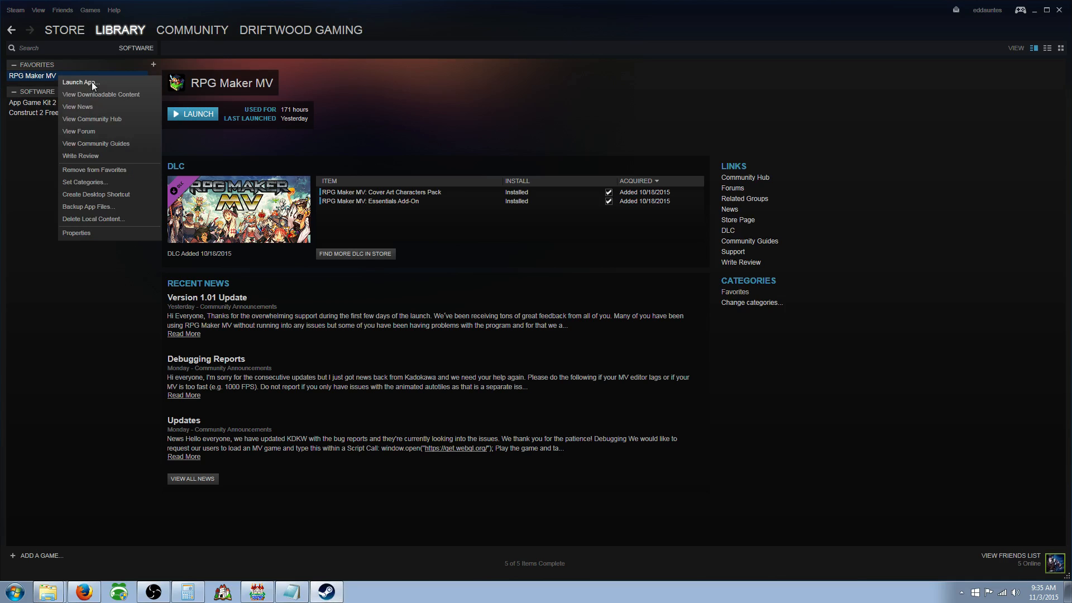
{"action": "left_click", "coordinate": [76, 232]}
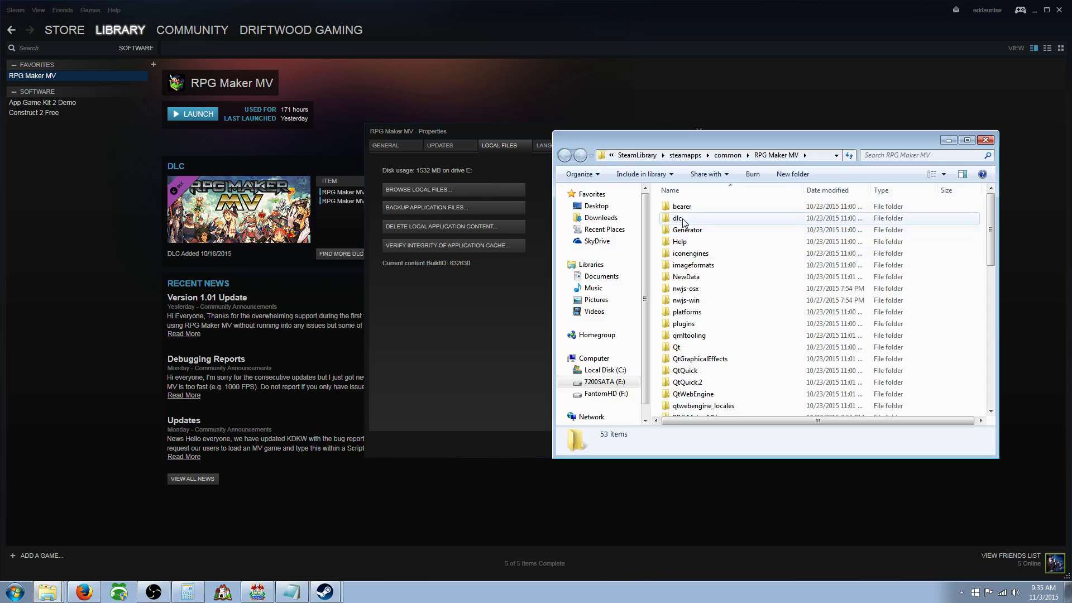
- Go into dlc > KadokawaPlugins, where WeaponSkill.js is listed
{"action": "double_click", "coordinate": [680, 218]}
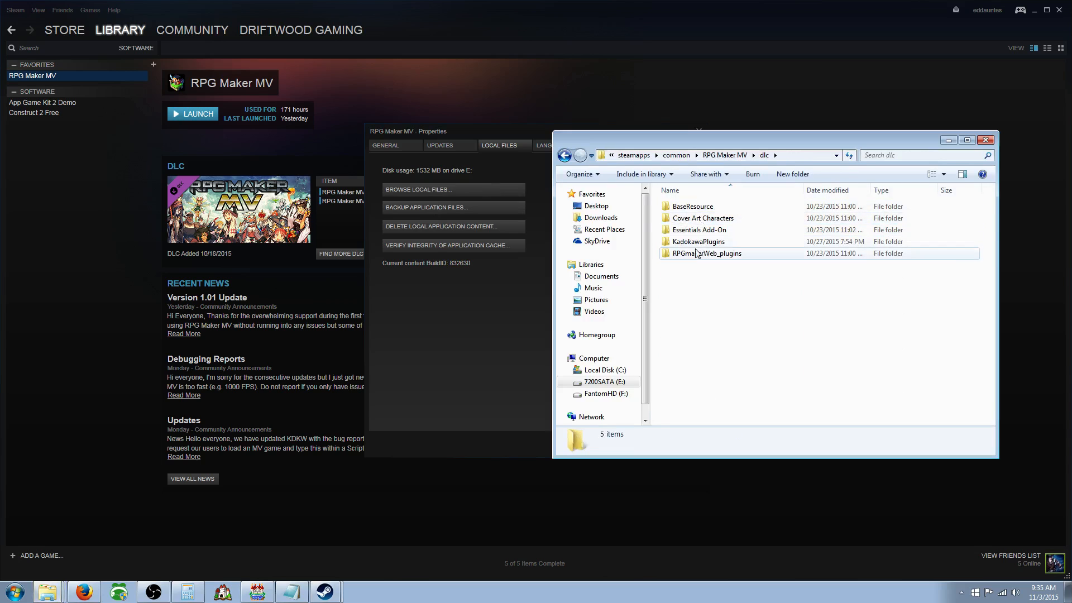
{"action": "left_click", "coordinate": [697, 242]}
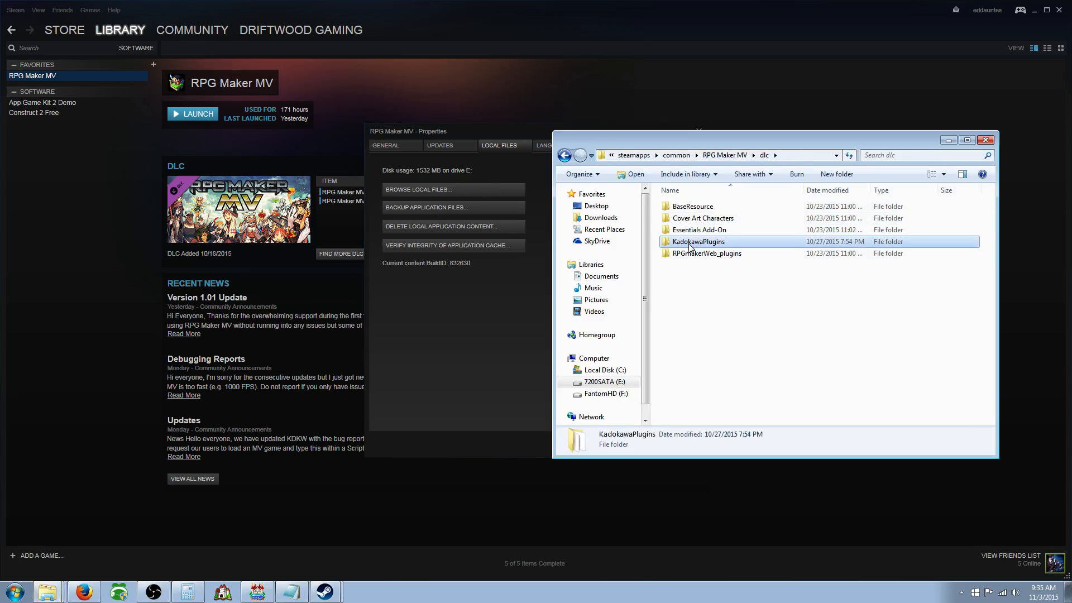
{"action": "double_click", "coordinate": [695, 241]}
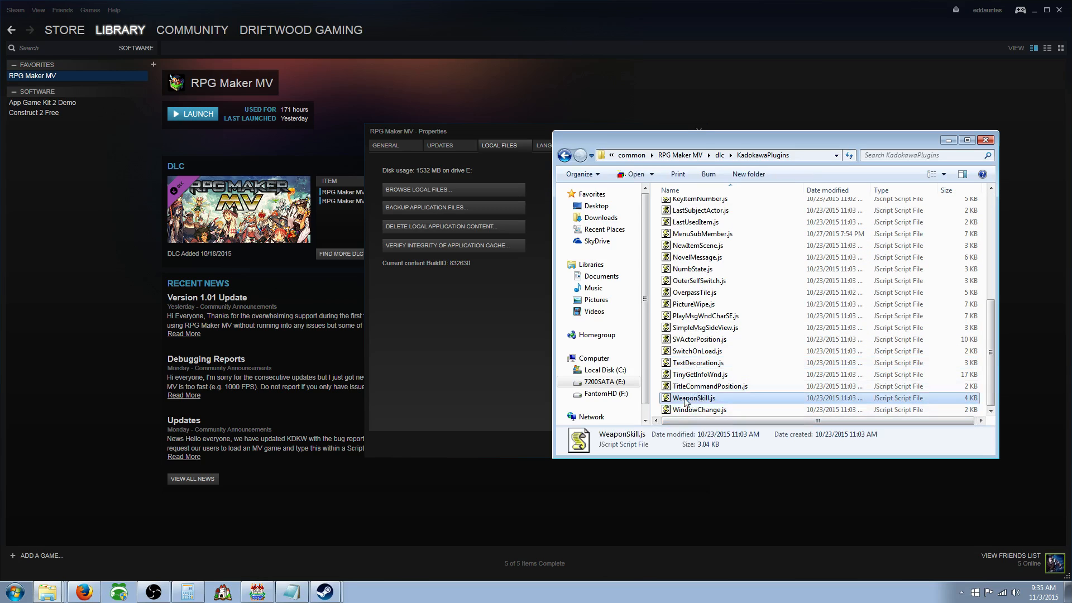
{"action": "mouse_move", "coordinate": [345, 596]}
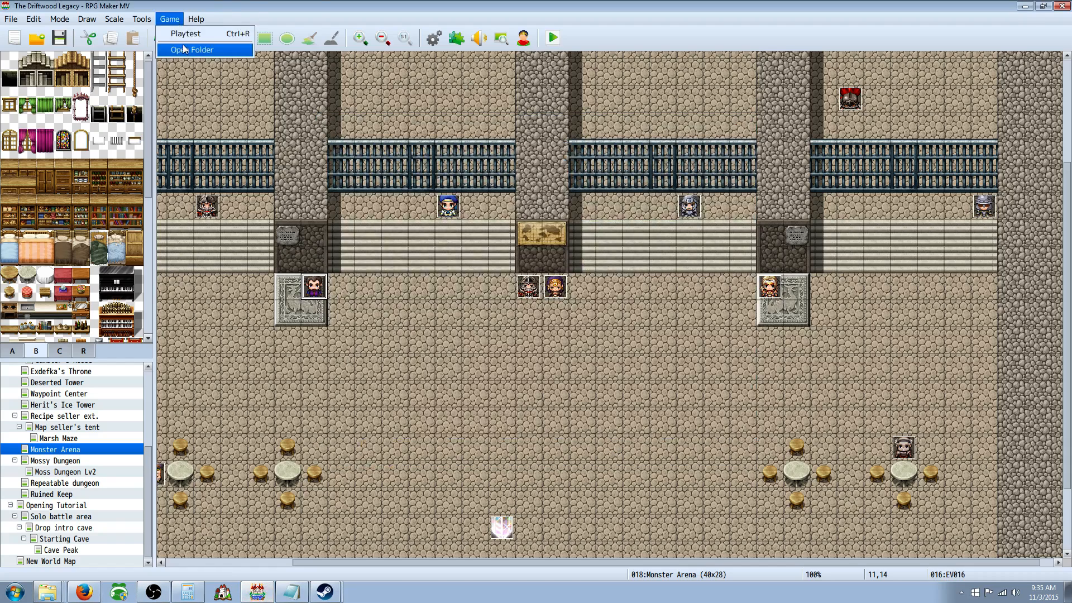
- Read the WeaponSkill plugin's help on the skill_id note tag for weapons
{"action": "left_click", "coordinate": [193, 49]}
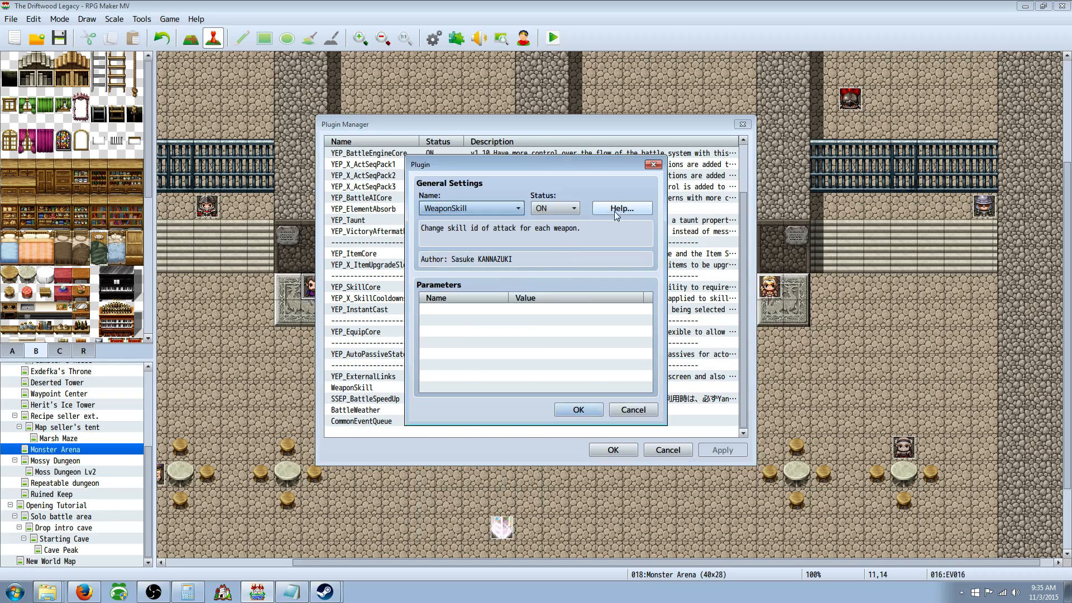
{"action": "left_click", "coordinate": [620, 208]}
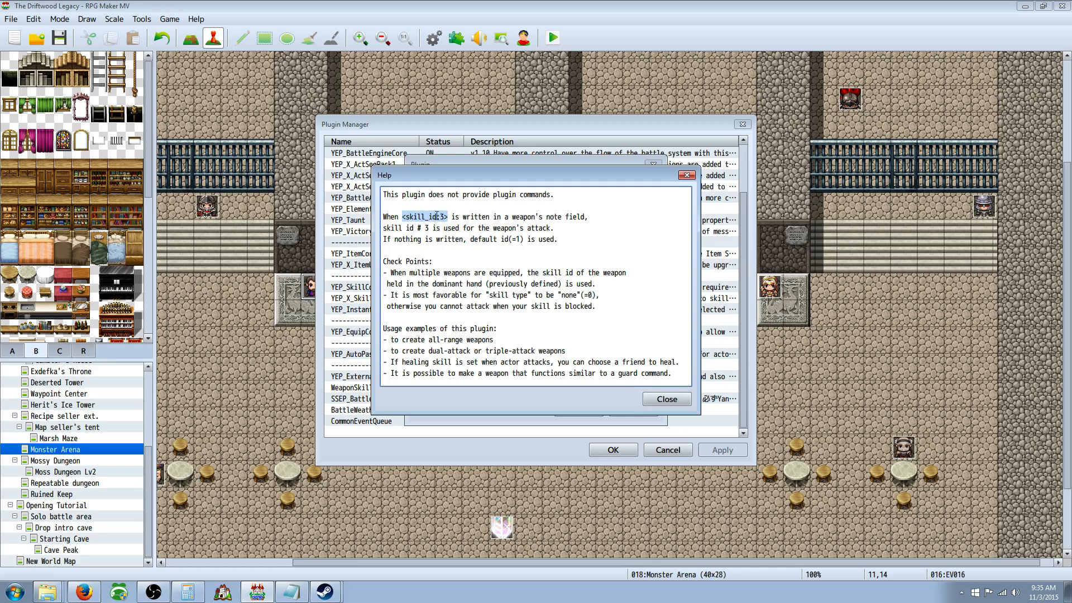
{"action": "mouse_move", "coordinate": [641, 383]}
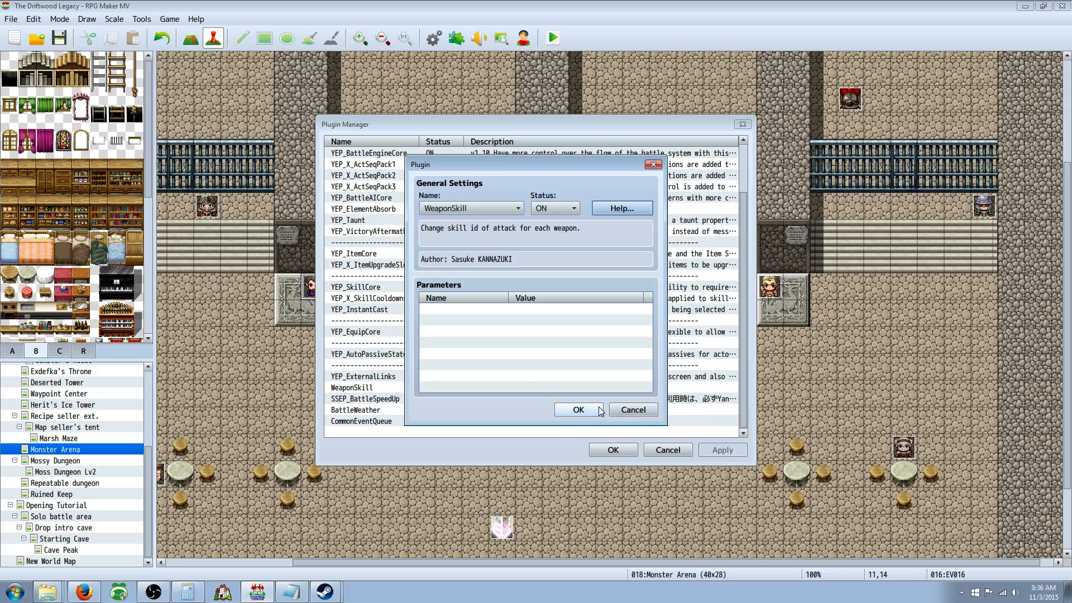
- Create weapon 0085 'AGI Gun' with gun icon 116 and an AGI-instead-of-ATK description
{"action": "left_click", "coordinate": [577, 410]}
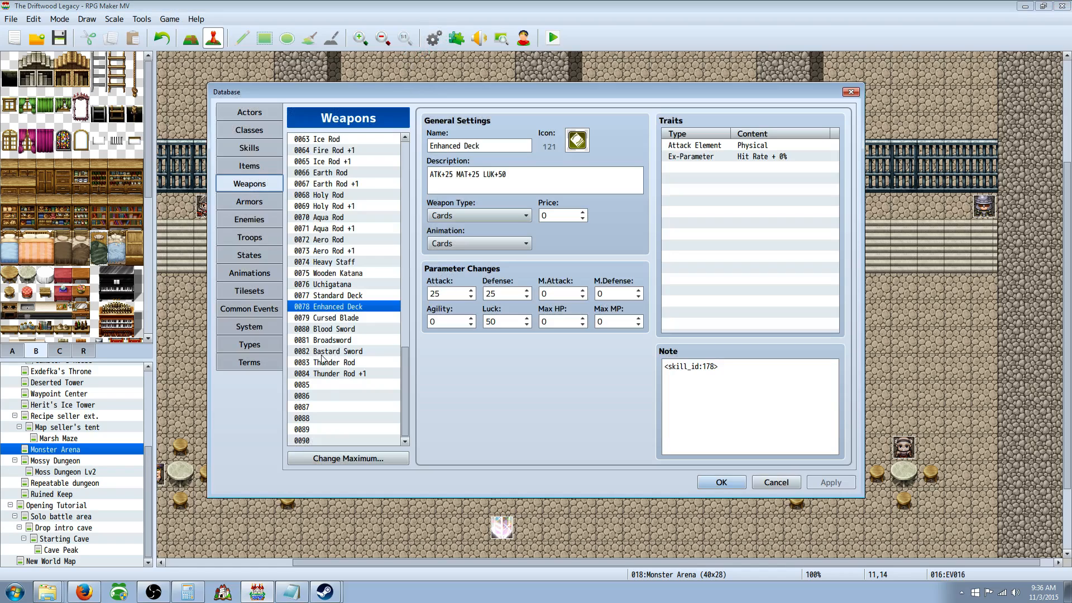
{"action": "left_click", "coordinate": [315, 384]}
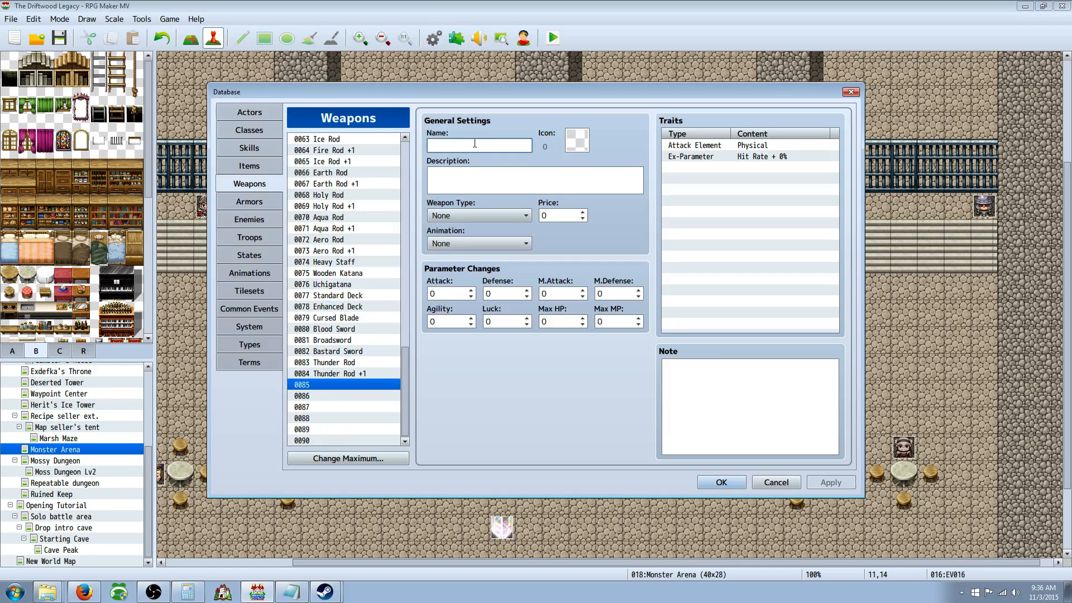
{"action": "type", "text": "AGI Gun"}
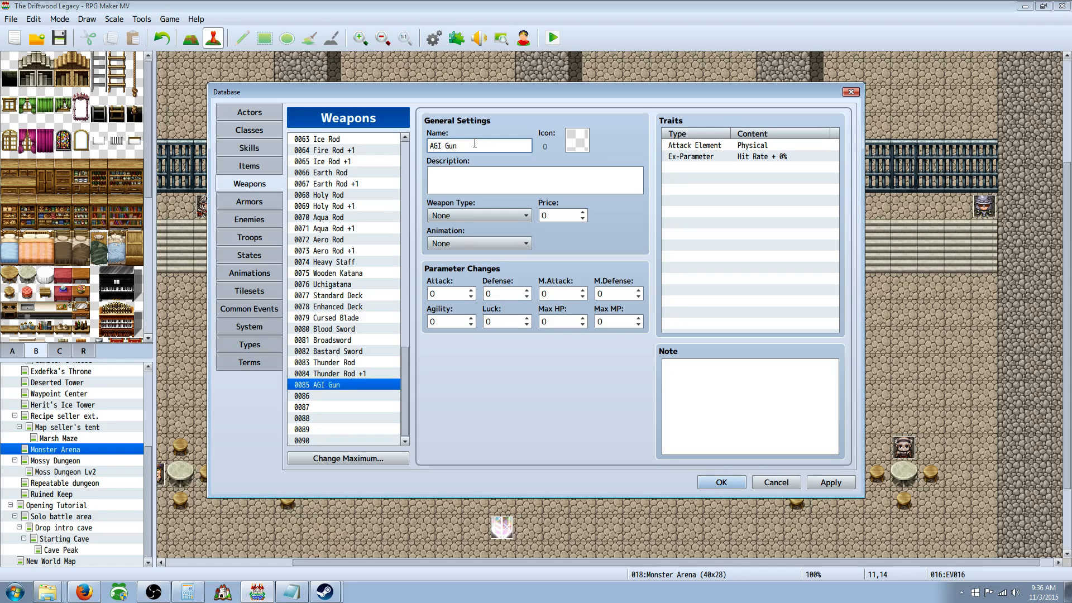
{"action": "left_click", "coordinate": [576, 141]}
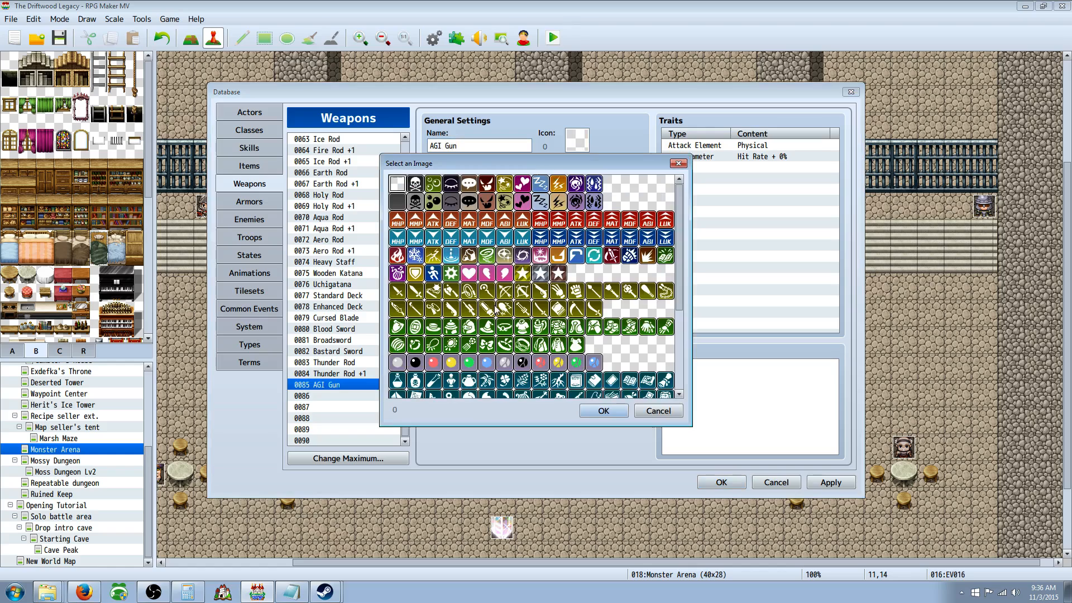
{"action": "scroll", "scroll_direction": "down", "scroll_amount": 3}
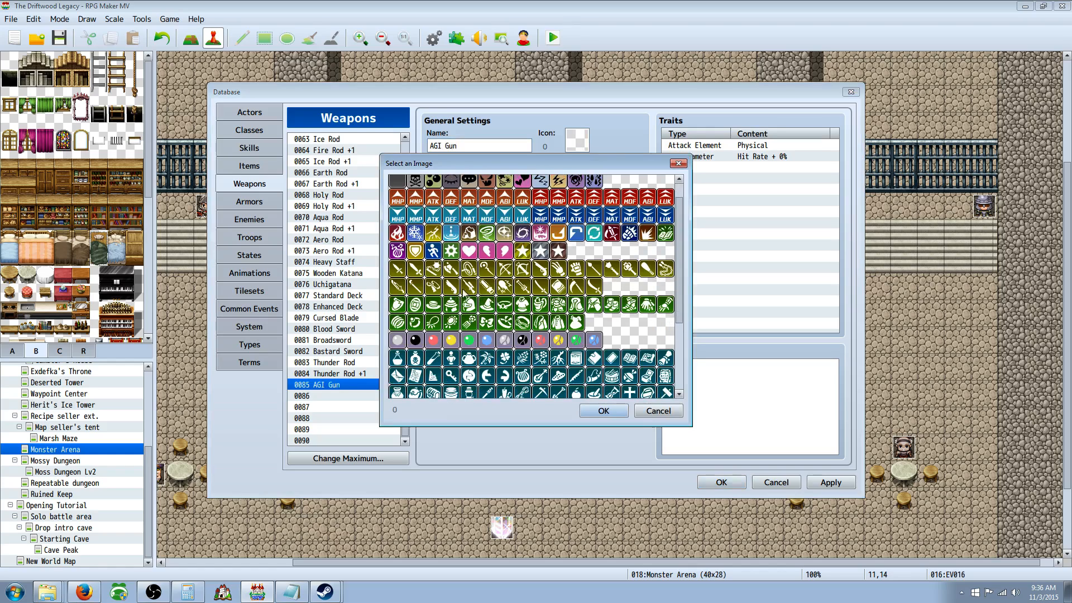
{"action": "left_click", "coordinate": [601, 410]}
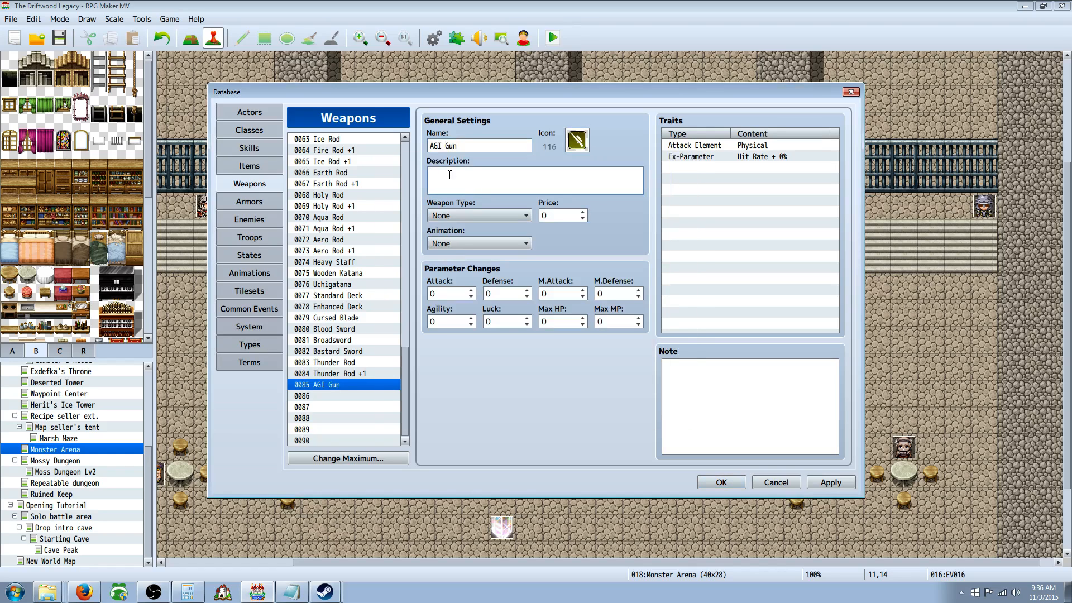
{"action": "type", "text": "This weapon uses AGI instead of"}
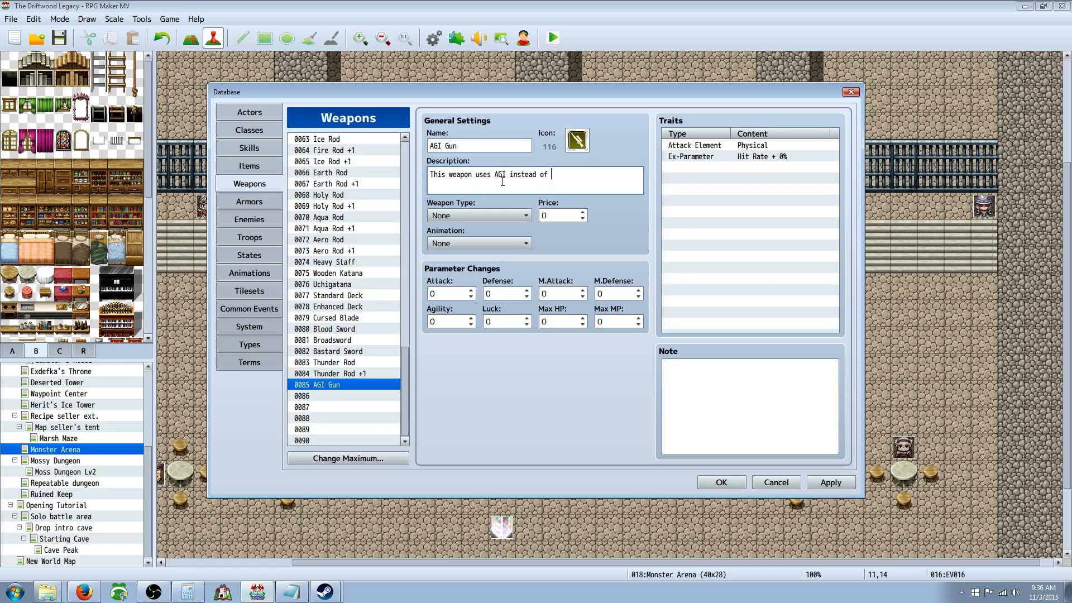
{"action": "type", "text": "ATK."}
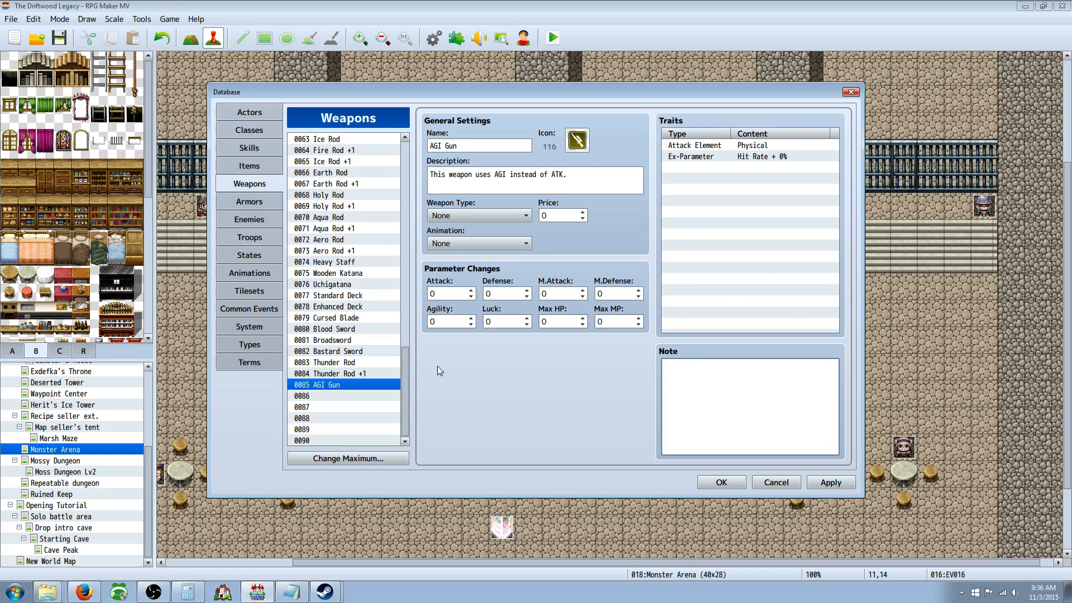
- After checking other weapons' skill notes, give AGI Gun the note <skill_id:178>
{"action": "left_click", "coordinate": [330, 373]}
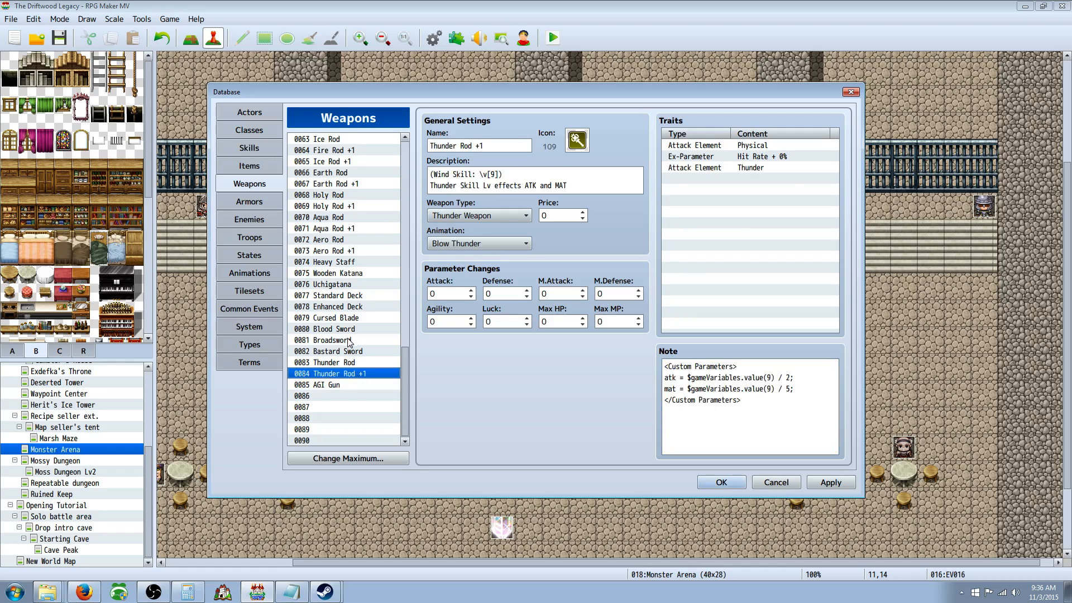
{"action": "left_click", "coordinate": [334, 295]}
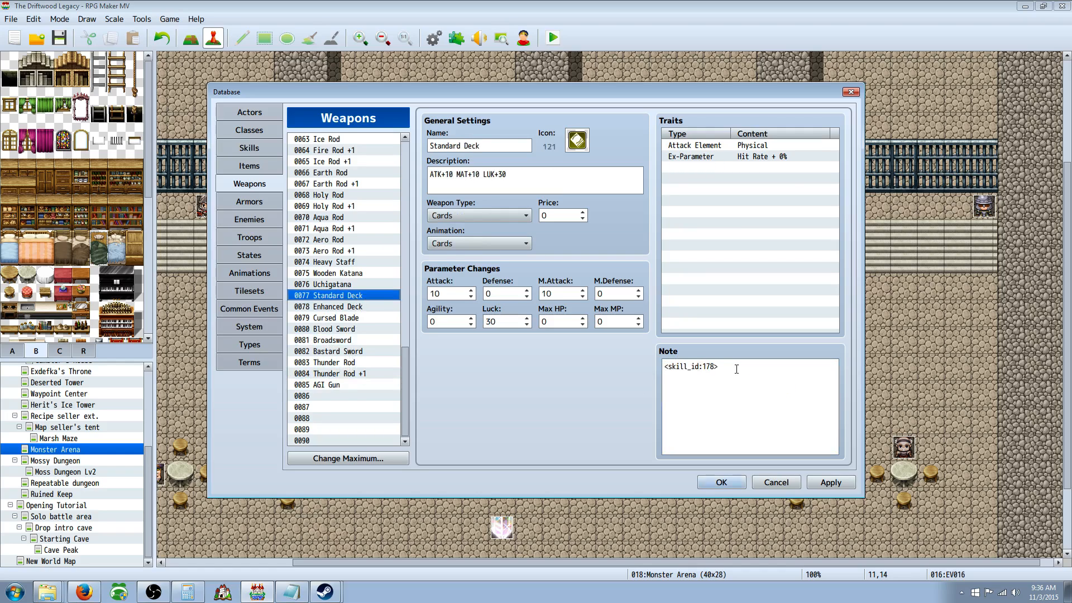
{"action": "left_click", "coordinate": [329, 384]}
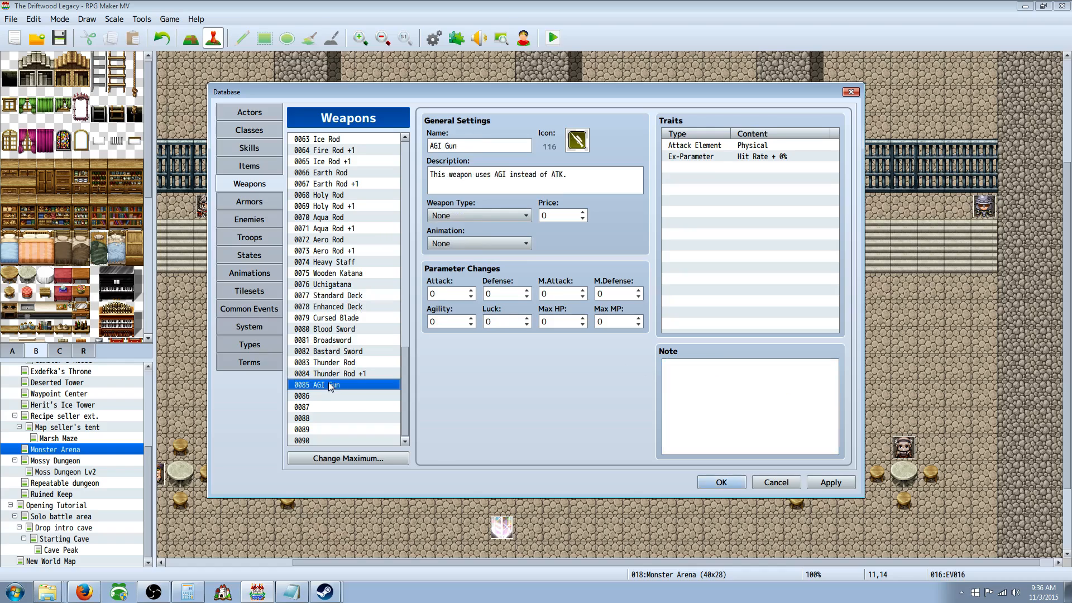
{"action": "type", "text": "<skill_id:178>"}
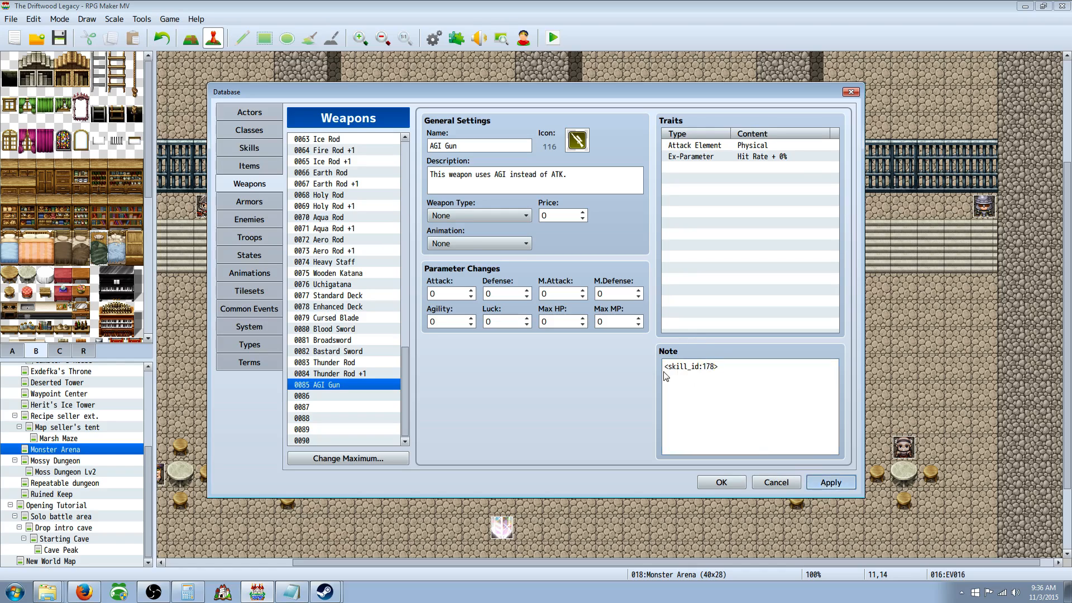
- Check the Attack skill's damage formula in the Skills list
{"action": "left_click", "coordinate": [249, 147]}
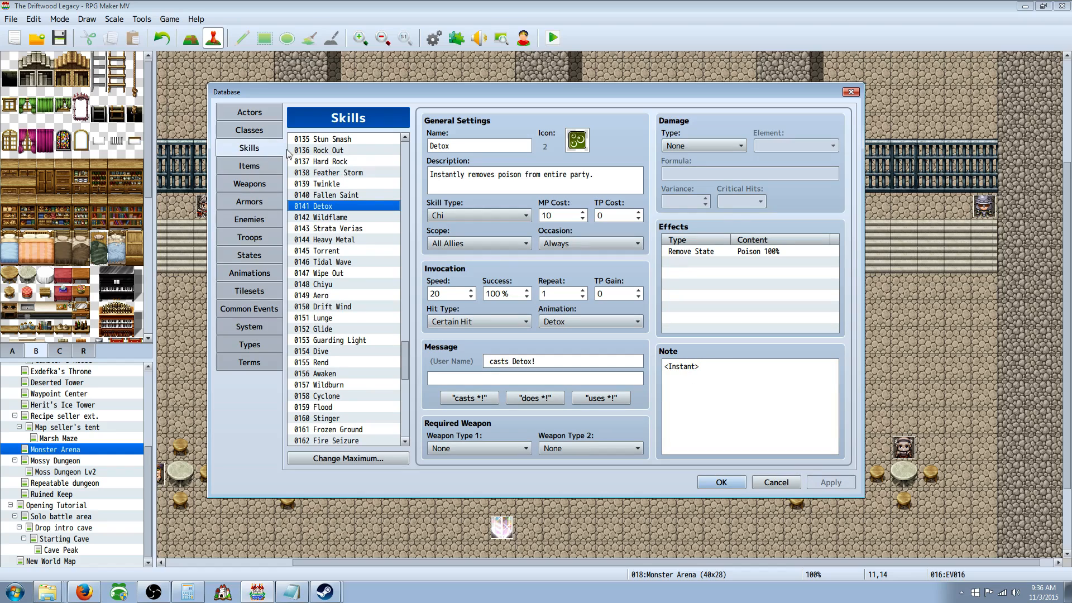
{"action": "scroll", "scroll_direction": "down", "scroll_amount": 3}
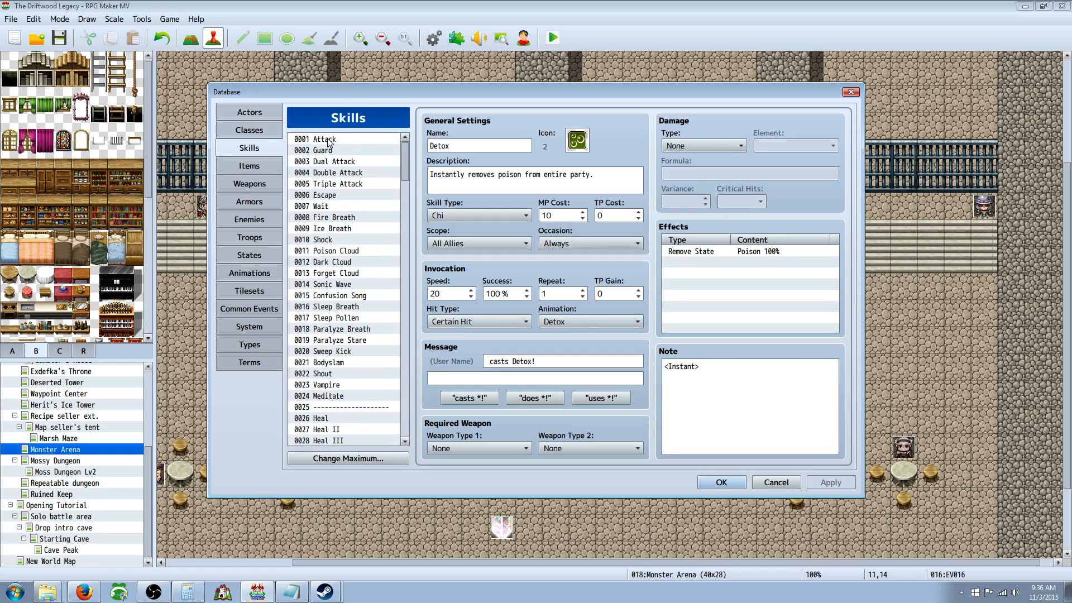
{"action": "left_click", "coordinate": [314, 139]}
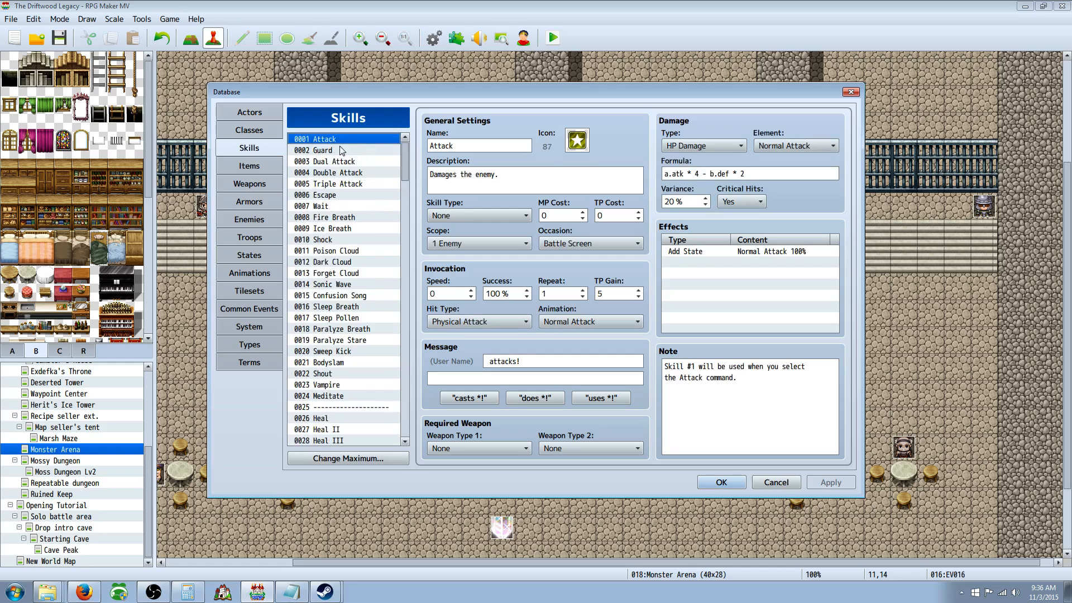
{"action": "scroll", "scroll_direction": "down", "scroll_amount": 3}
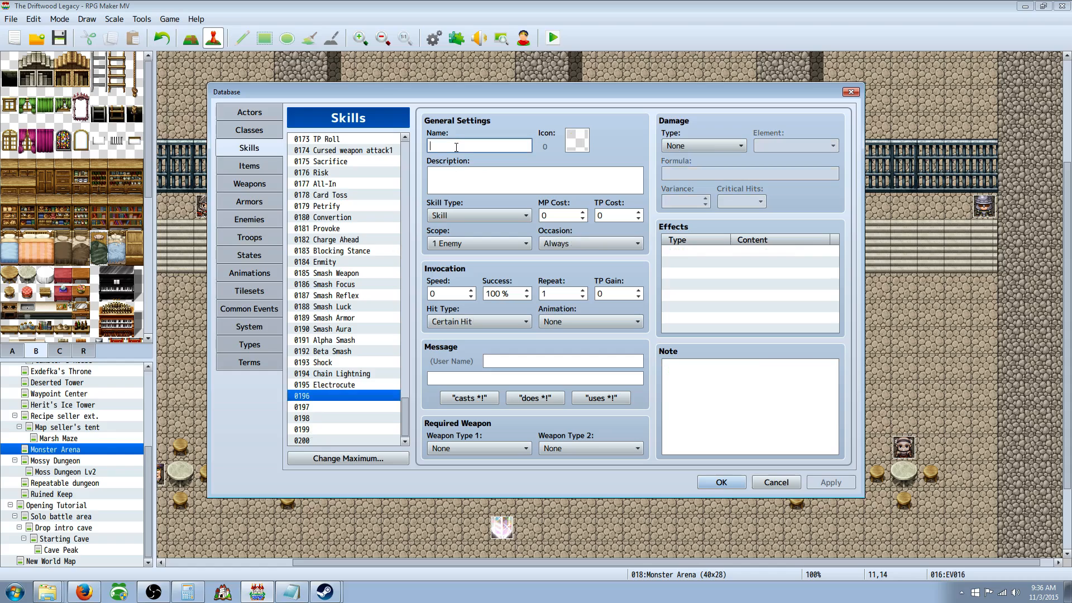
- Name skill 0196 'Gun Attack' and give it gun icon 116
{"action": "type", "text": "AGI Gun Ski"}
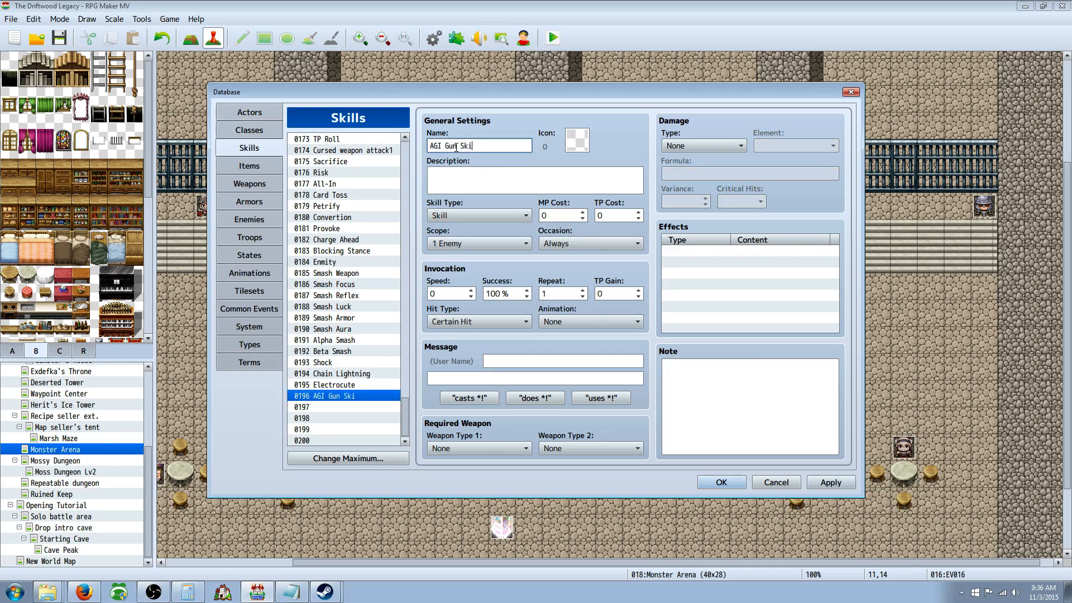
{"action": "key", "text": "BackSpace"}
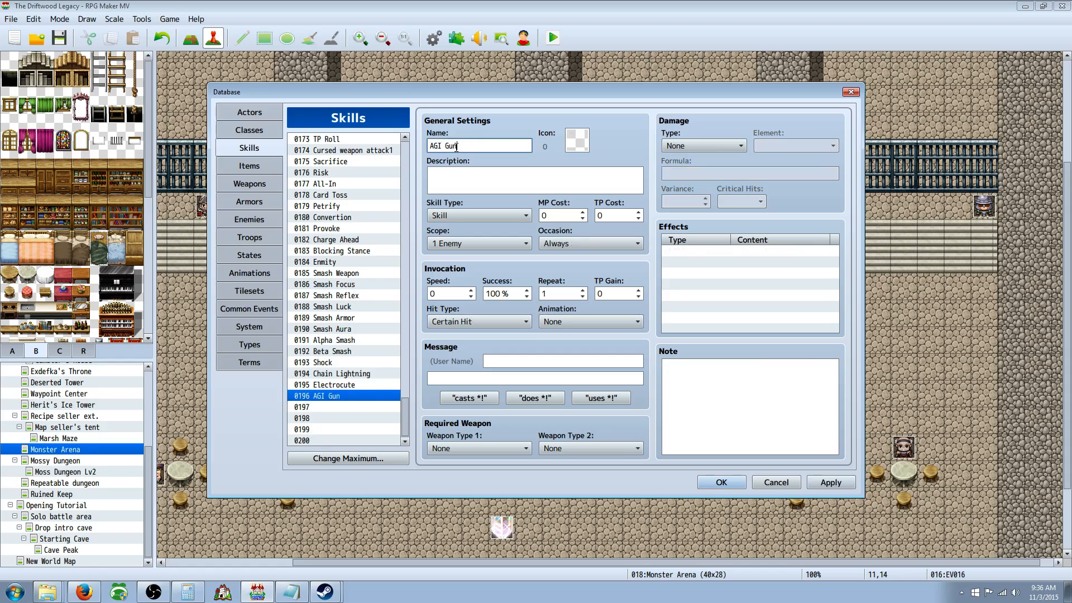
{"action": "type", "text": "Gun At"}
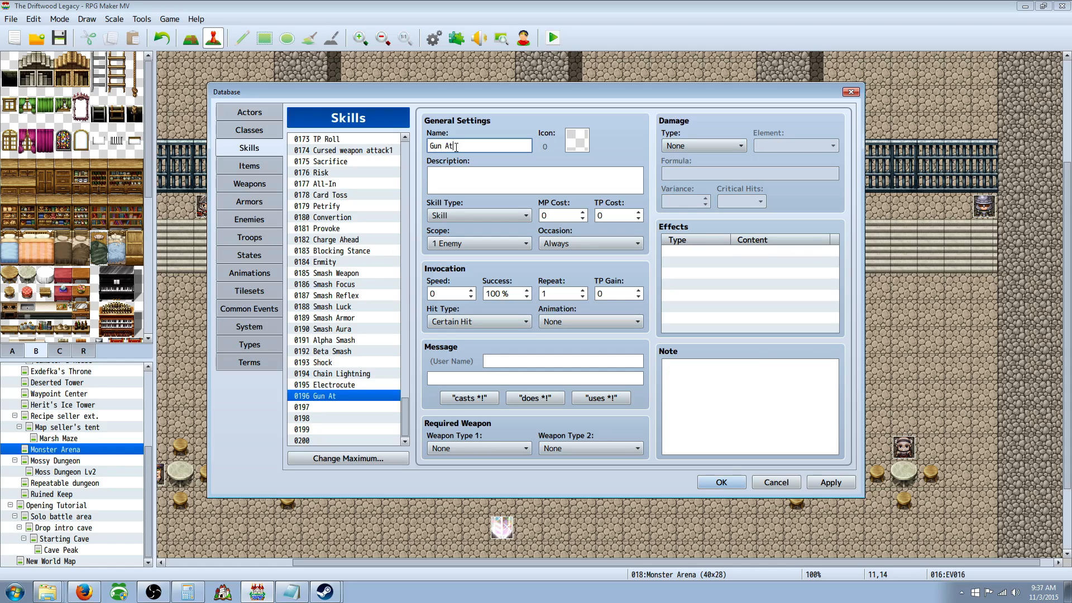
{"action": "type", "text": "tack"}
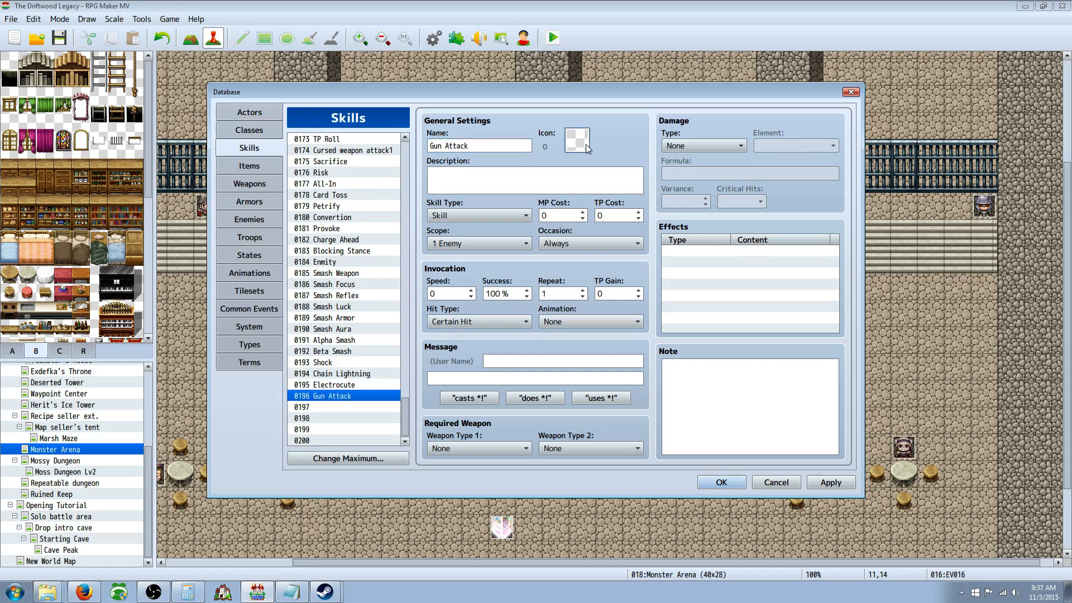
{"action": "left_click", "coordinate": [576, 140]}
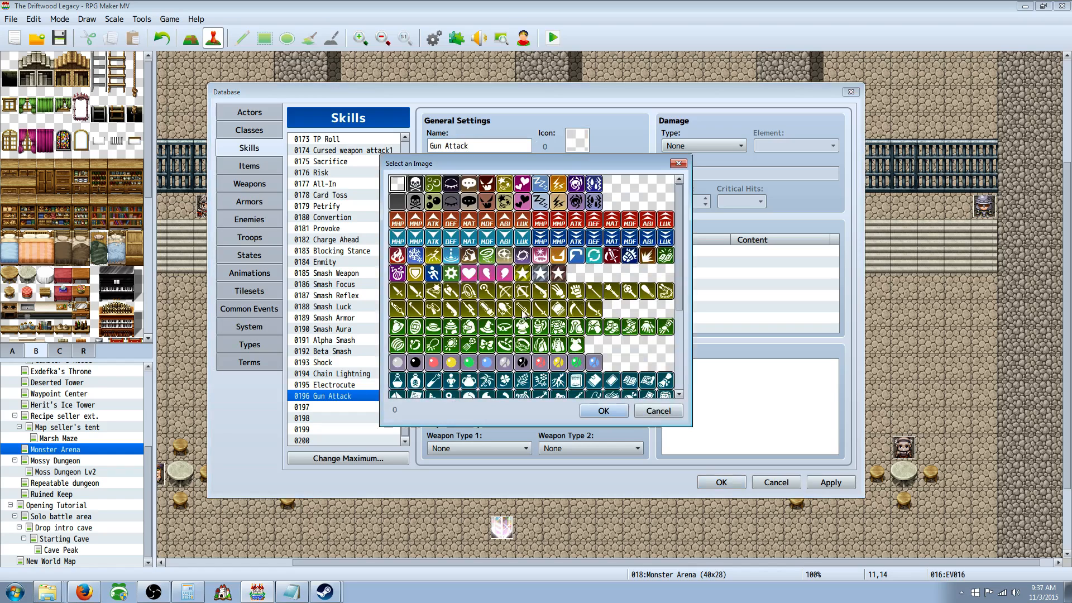
{"action": "left_click", "coordinate": [601, 410]}
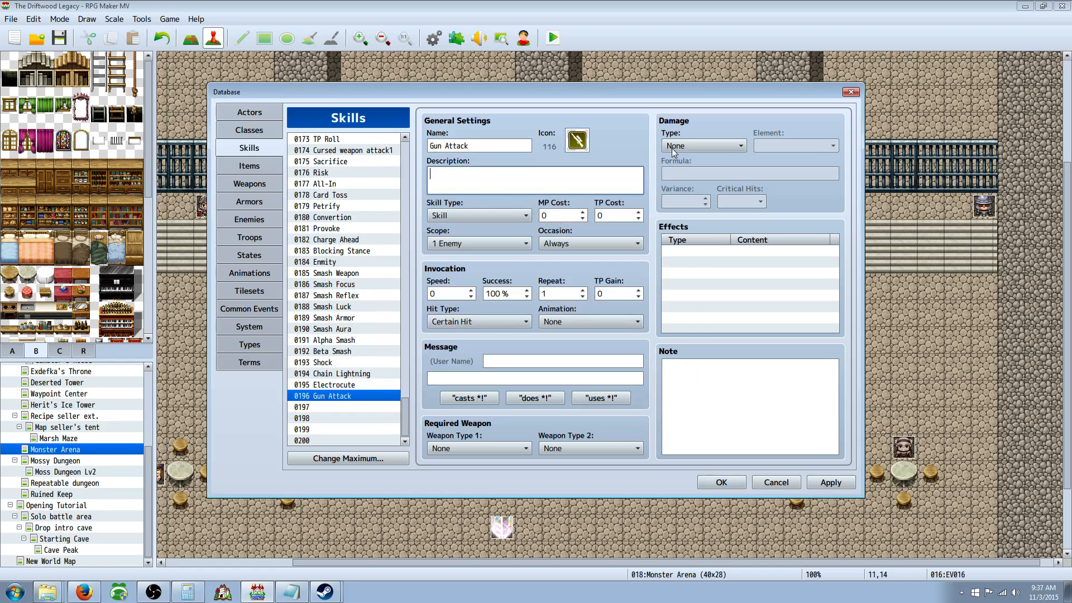
{"action": "left_click", "coordinate": [702, 145]}
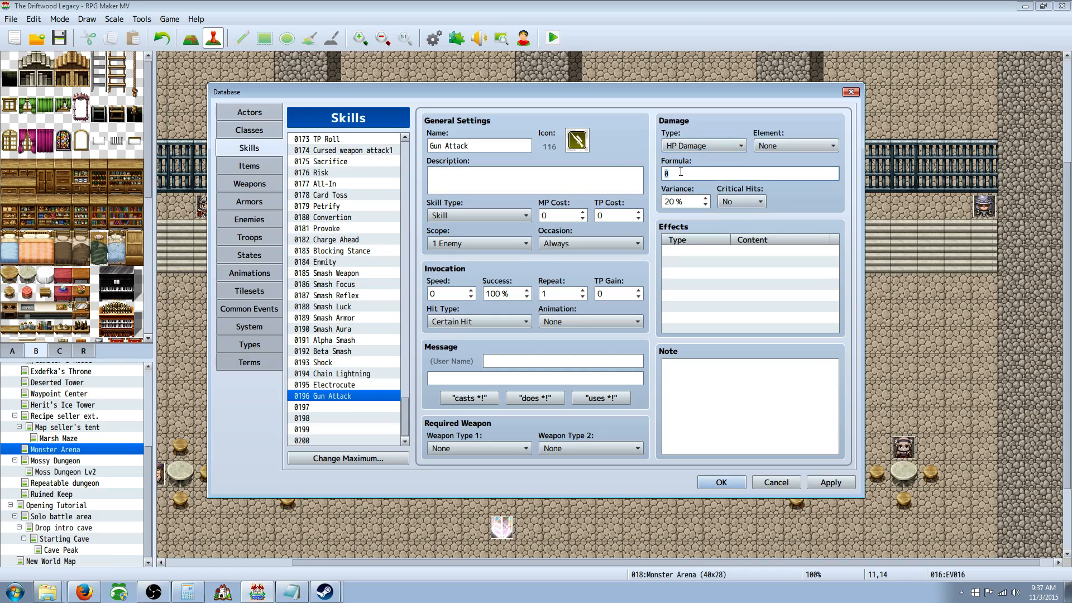
- Make Gun Attack deal HP damage with formula a.agi * 4 - b.def * 2
{"action": "right_click", "coordinate": [302, 407]}
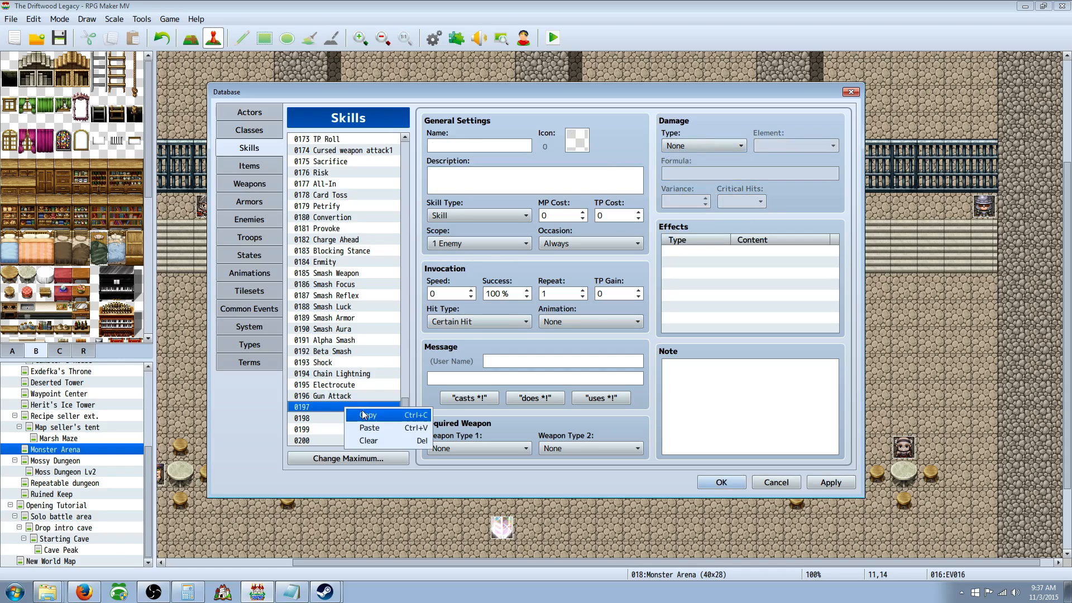
{"action": "left_click", "coordinate": [369, 428]}
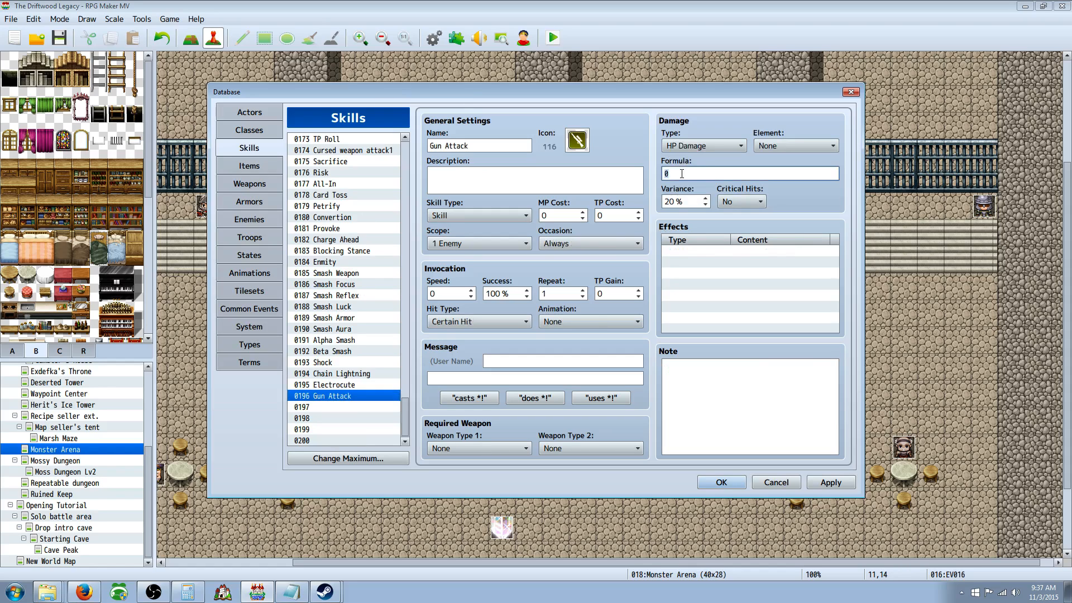
{"action": "type", "text": "ATK"}
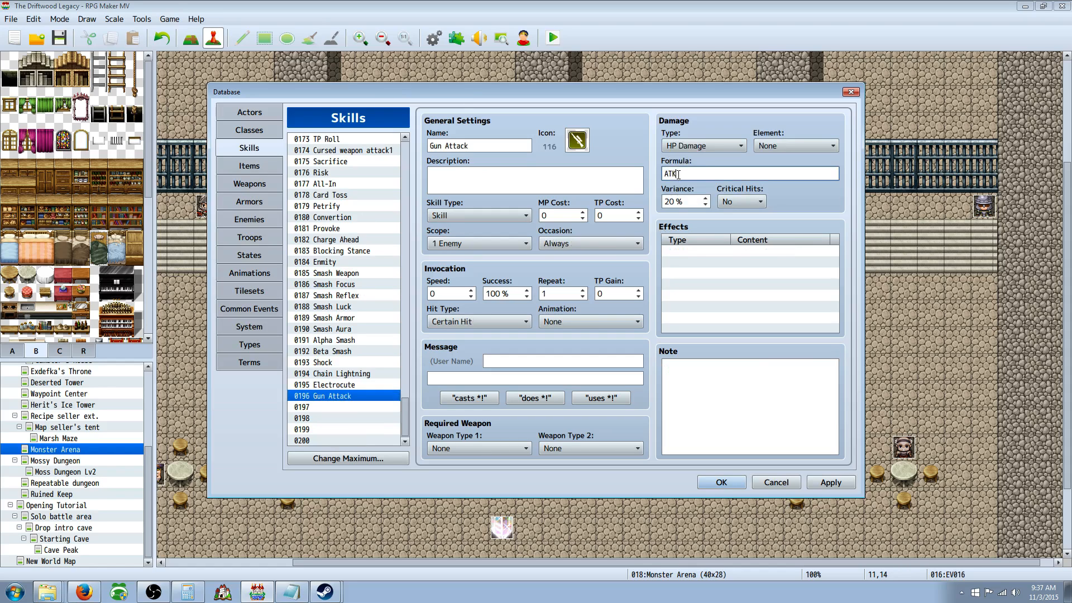
{"action": "type", "text": "a.atk"}
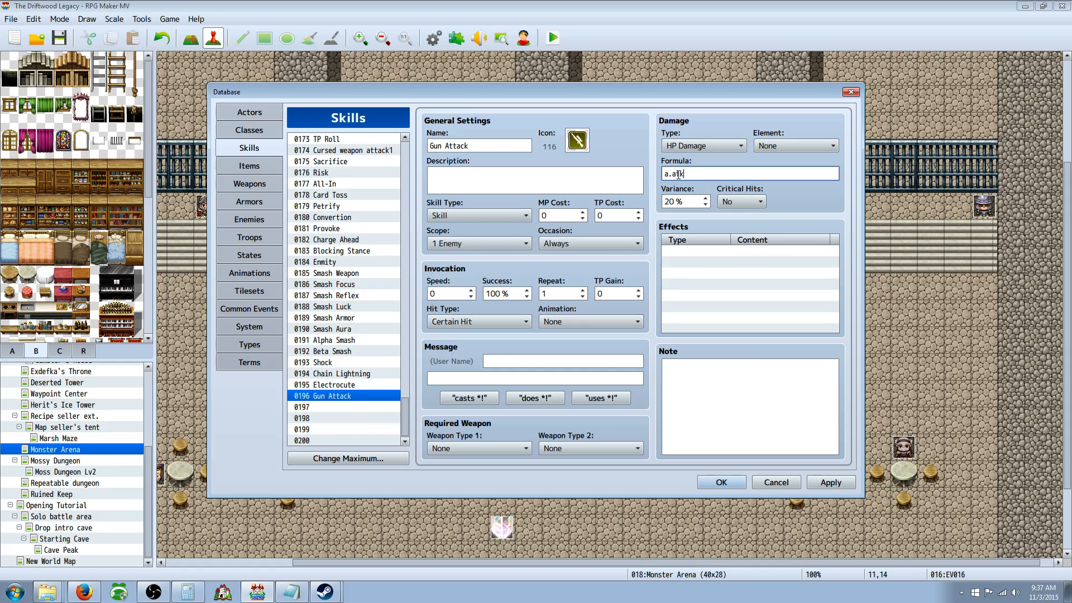
{"action": "type", "text": "* 4"}
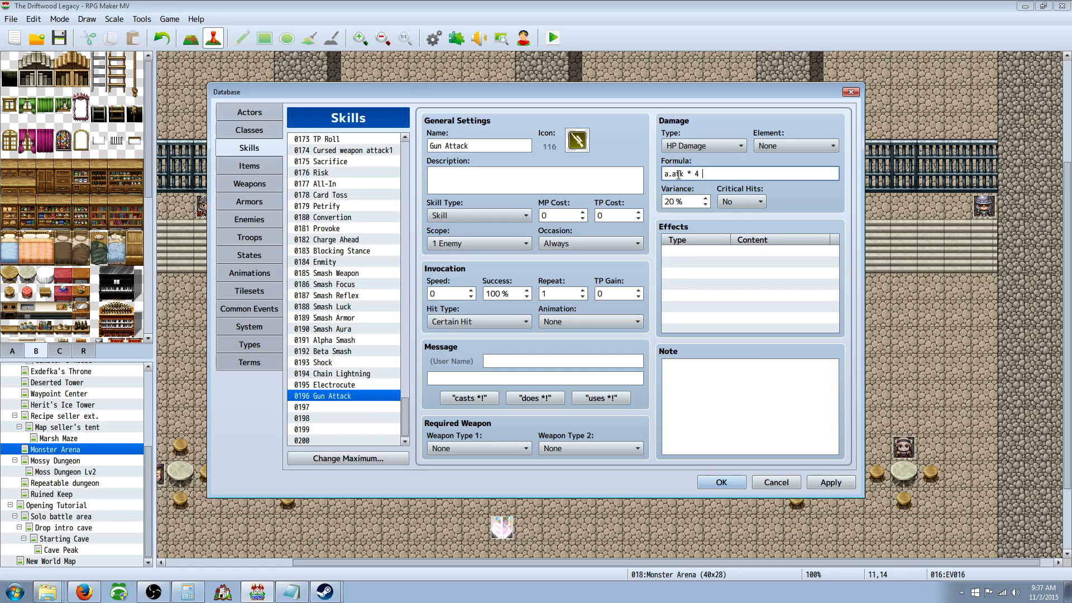
{"action": "type", "text": "- b"}
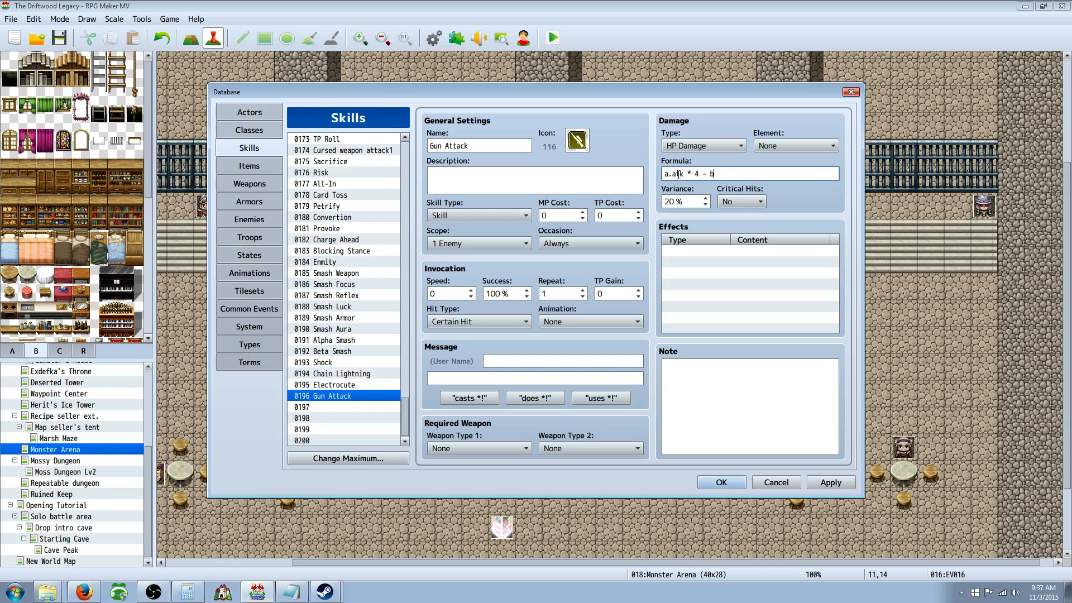
{"action": "type", "text": "def * 2"}
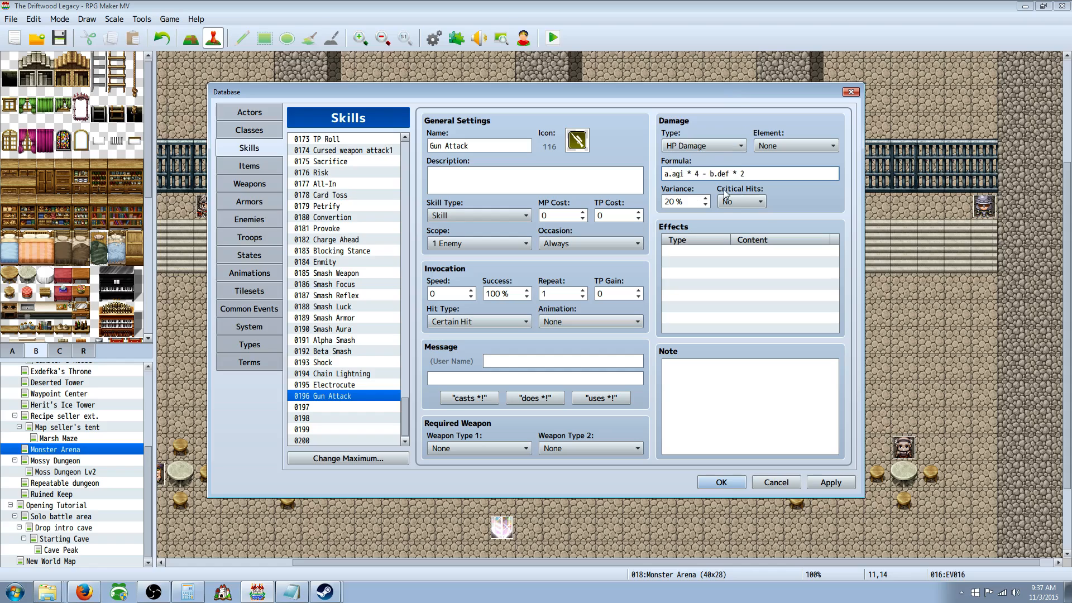
{"action": "left_click", "coordinate": [759, 201]}
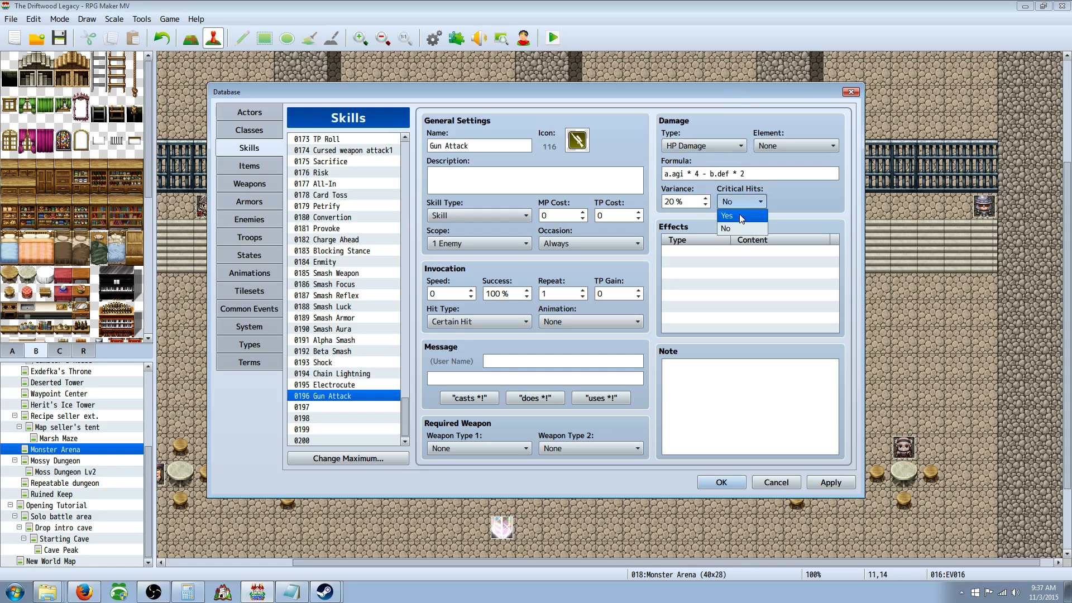
- Set Critical Hits Yes, TP Gain 5, Skill Type None, Battle-only, Physical Attack, Shoot Normal animation
{"action": "left_click", "coordinate": [727, 215]}
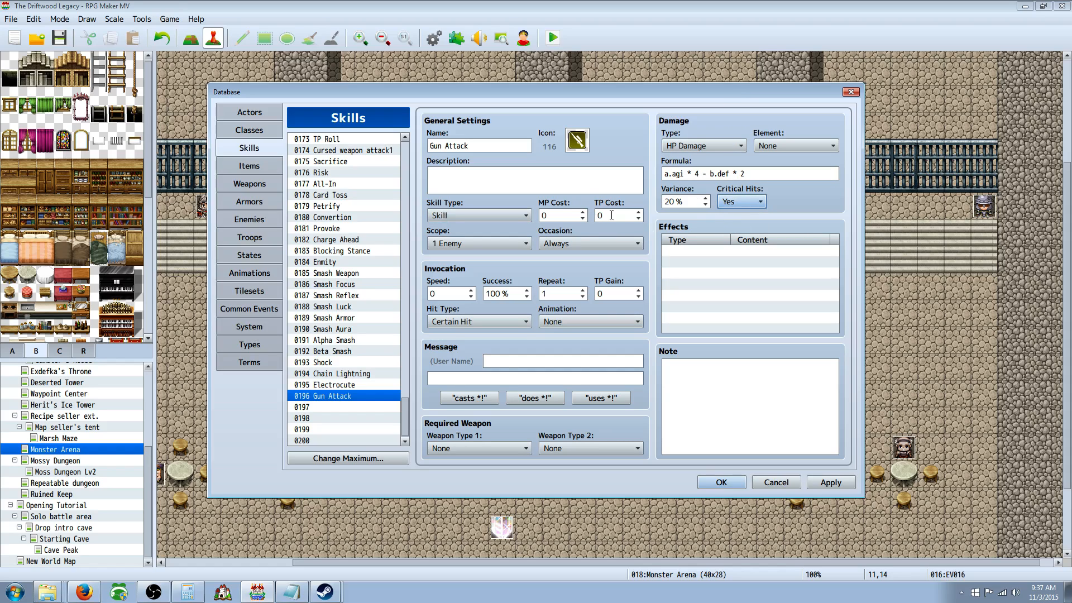
{"action": "left_click", "coordinate": [638, 290]}
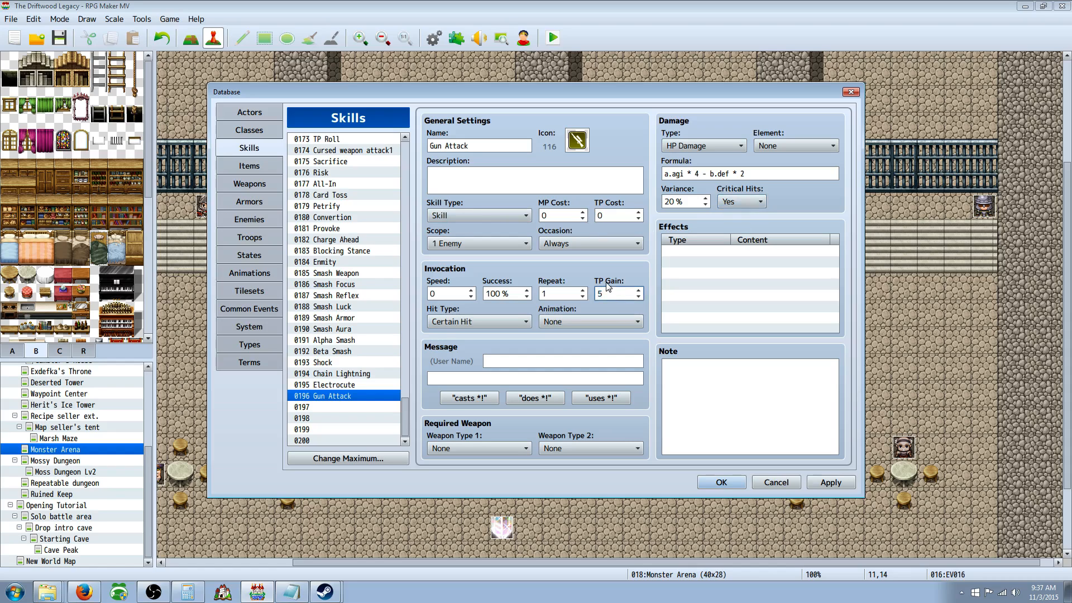
{"action": "mouse_move", "coordinate": [476, 233]}
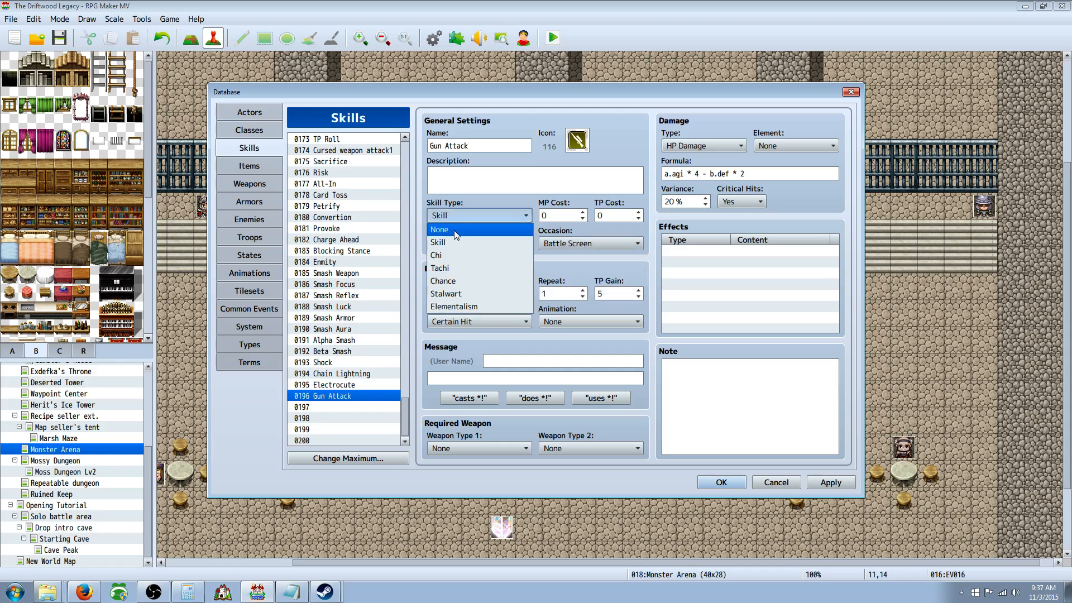
{"action": "left_click", "coordinate": [440, 229]}
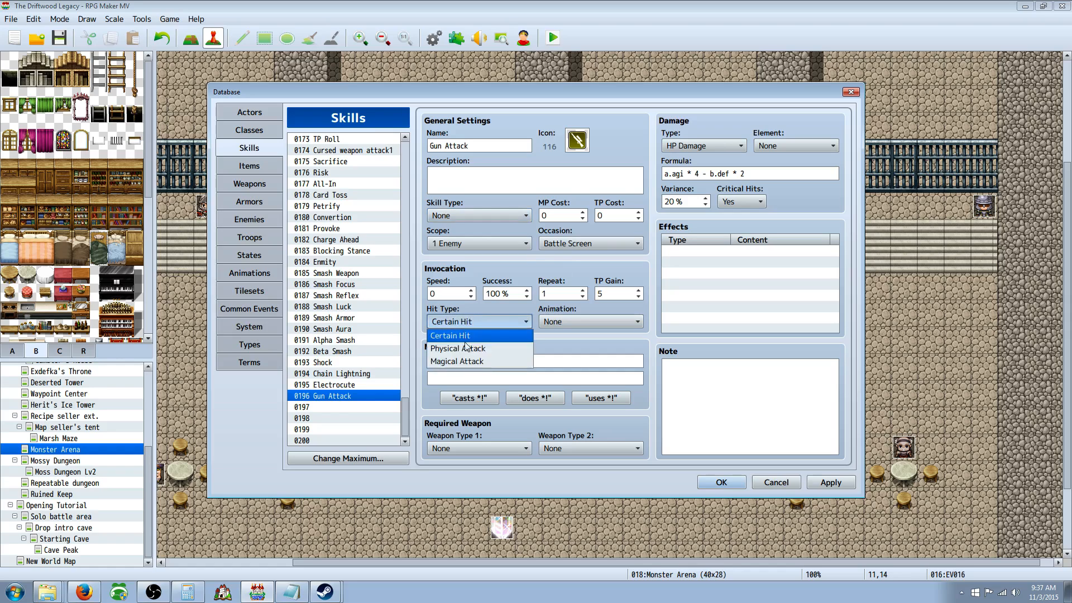
{"action": "left_click", "coordinate": [458, 349]}
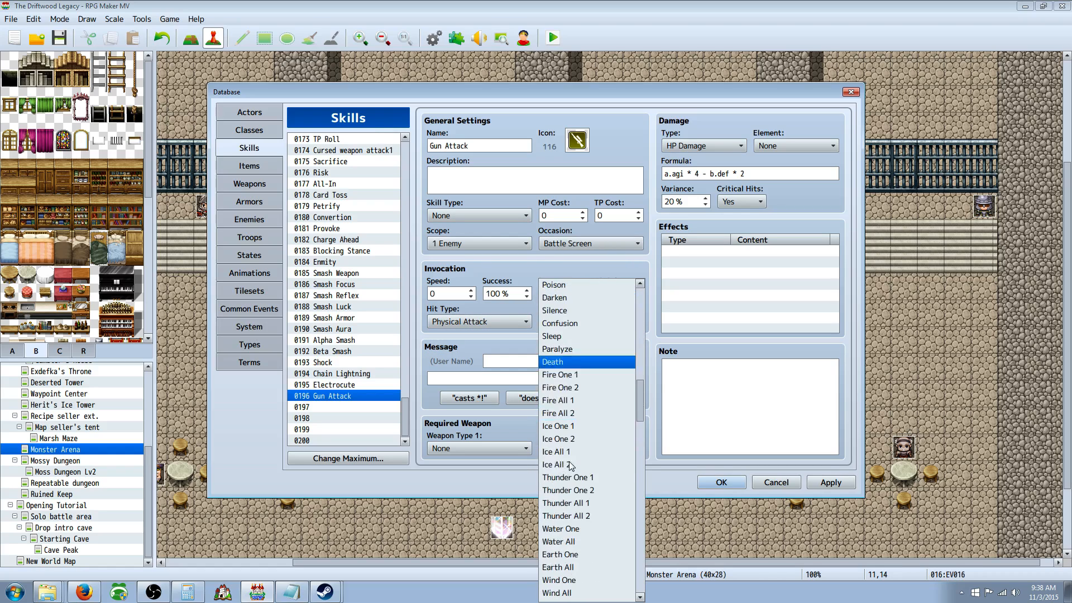
{"action": "scroll", "scroll_direction": "down", "scroll_amount": 3}
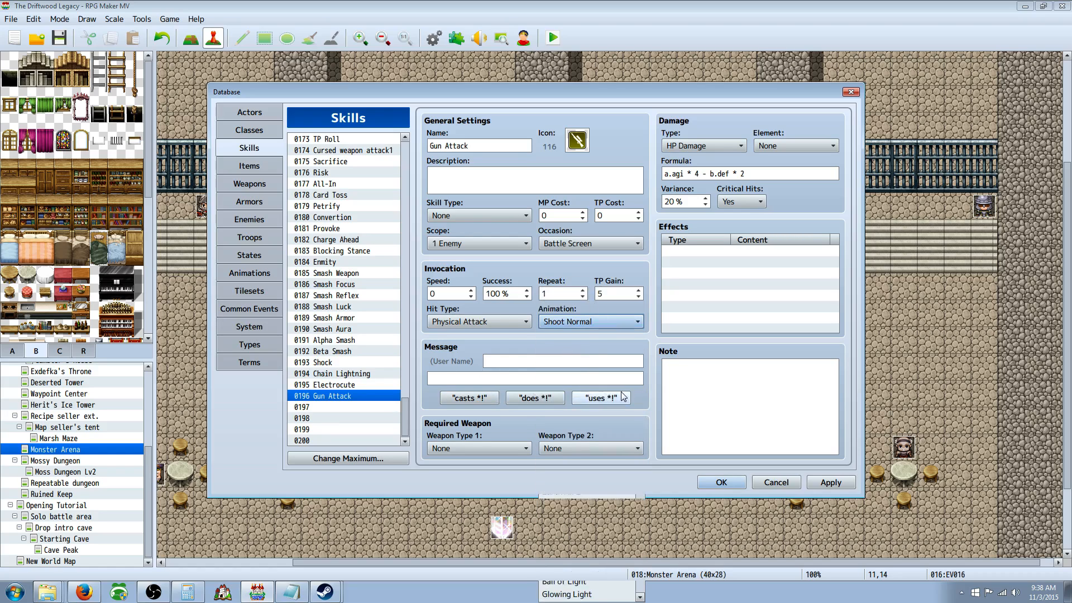
- Fill Gun Attack's battle message with the 'does %1!' template
{"action": "left_click", "coordinate": [599, 397]}
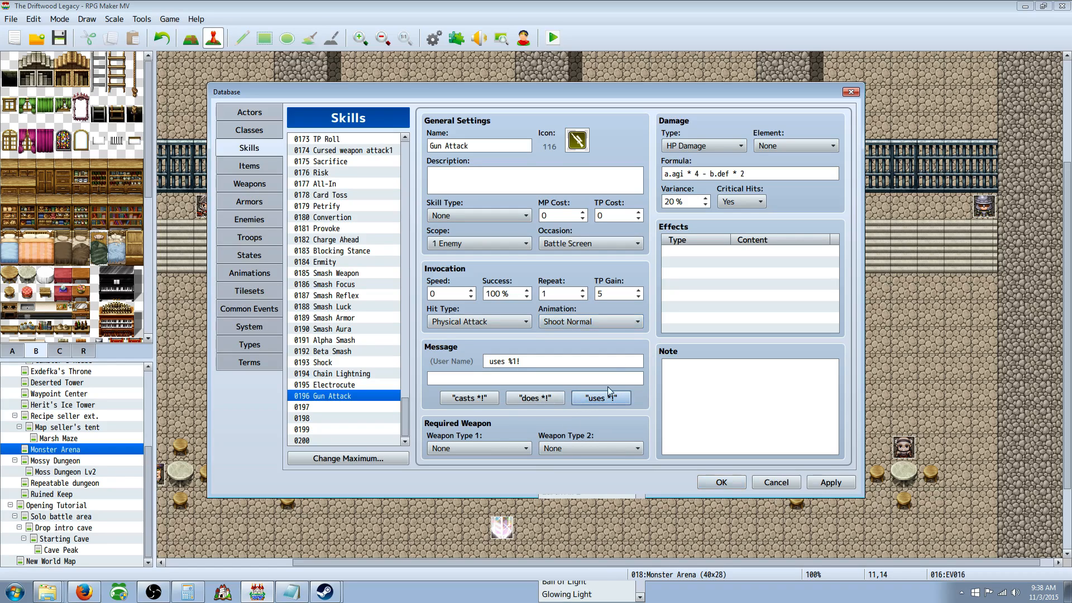
{"action": "left_click", "coordinate": [535, 397]}
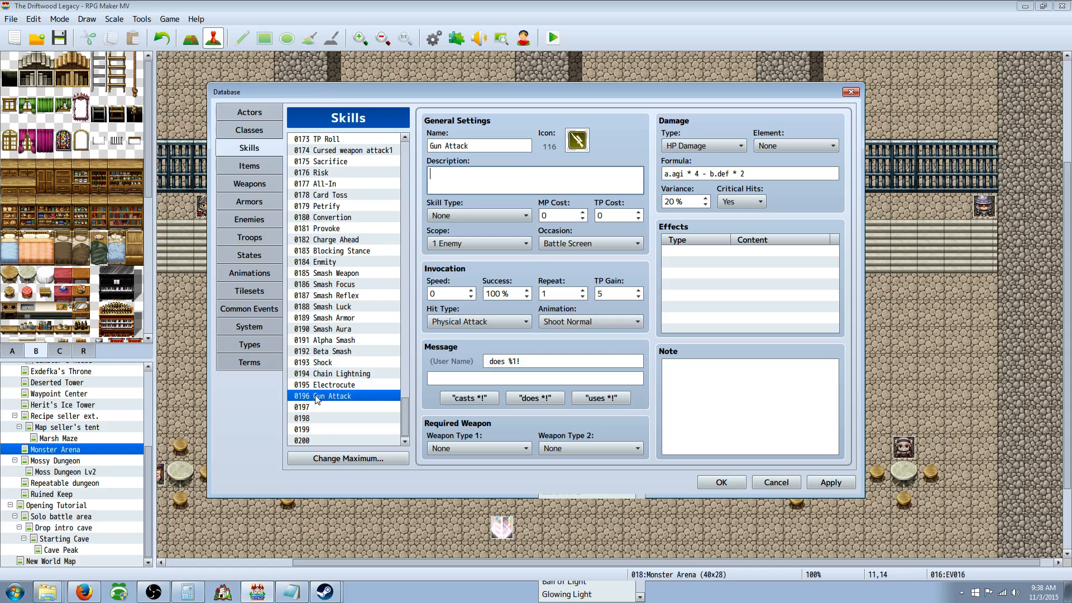
{"action": "mouse_move", "coordinate": [258, 195]}
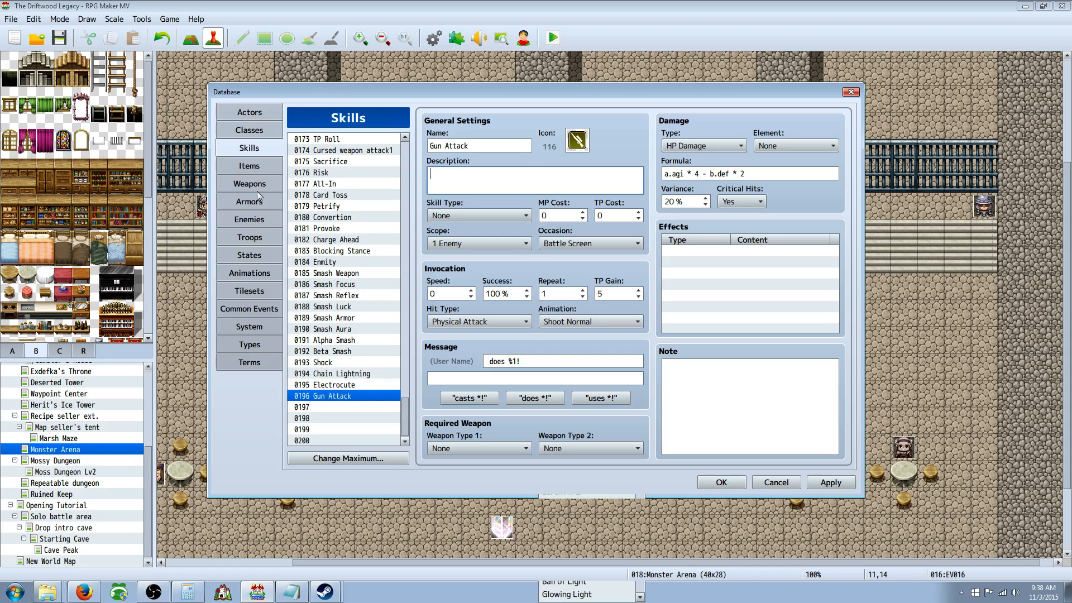
- Change AGI Gun's note to <skill_id:196>, confirming it matches the Gun Attack skill
{"action": "left_click", "coordinate": [248, 183]}
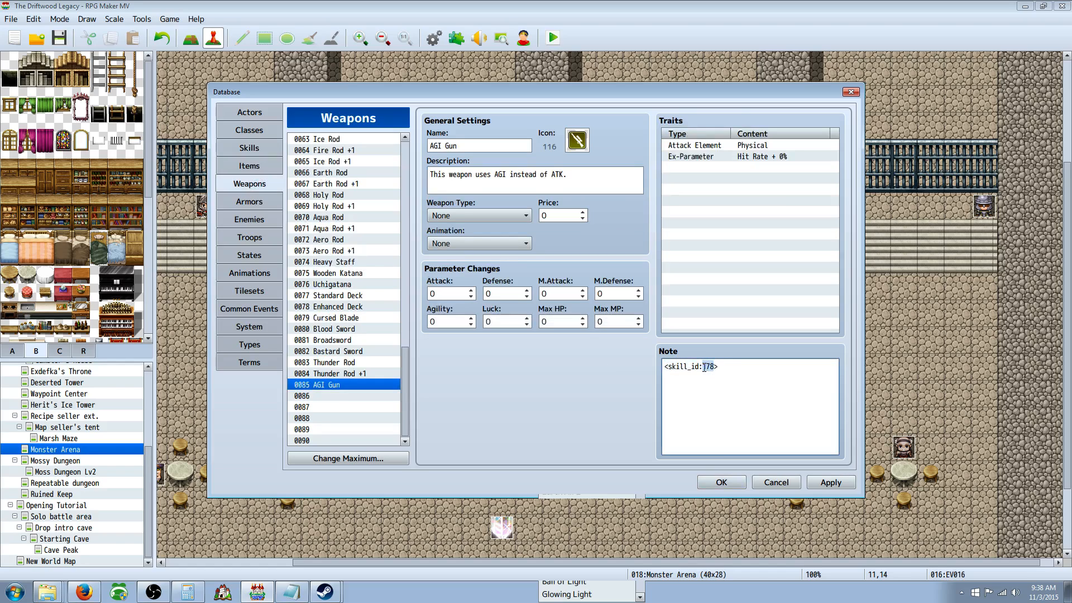
{"action": "type", "text": "196"}
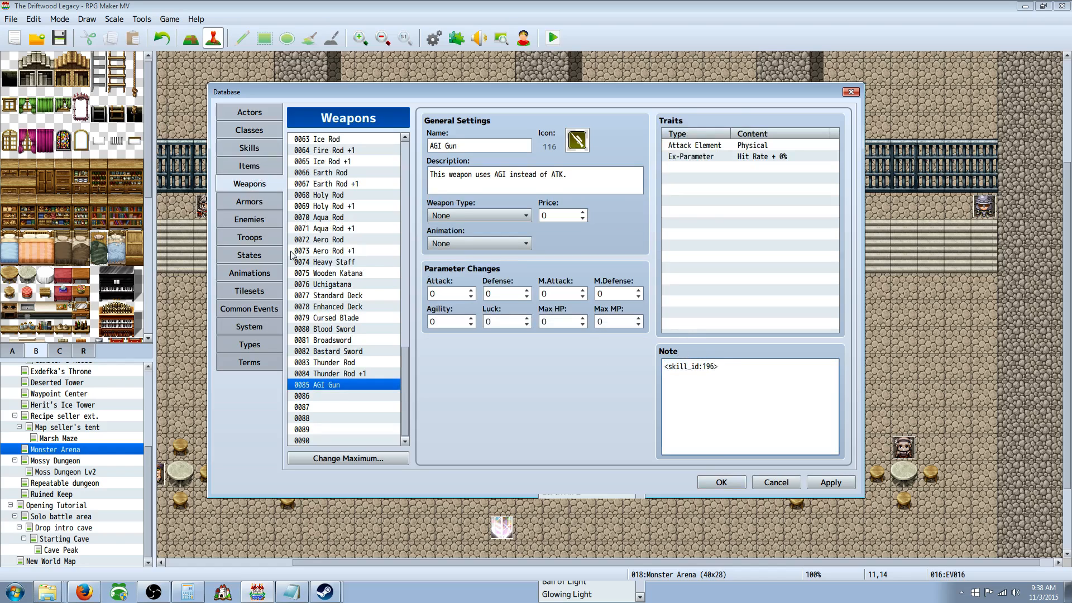
{"action": "left_click", "coordinate": [249, 147]}
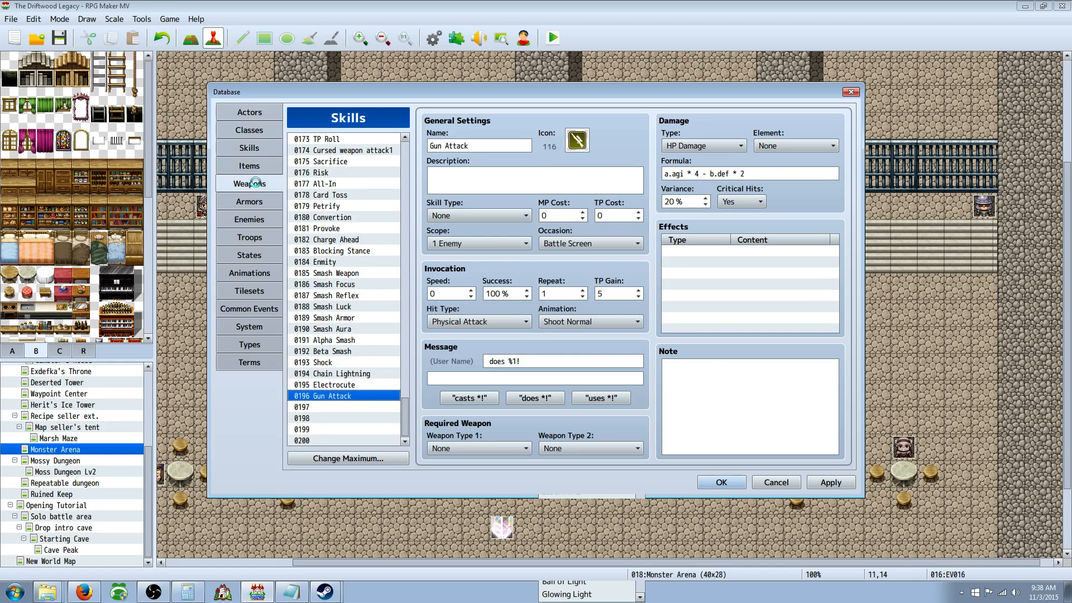
{"action": "left_click", "coordinate": [249, 184]}
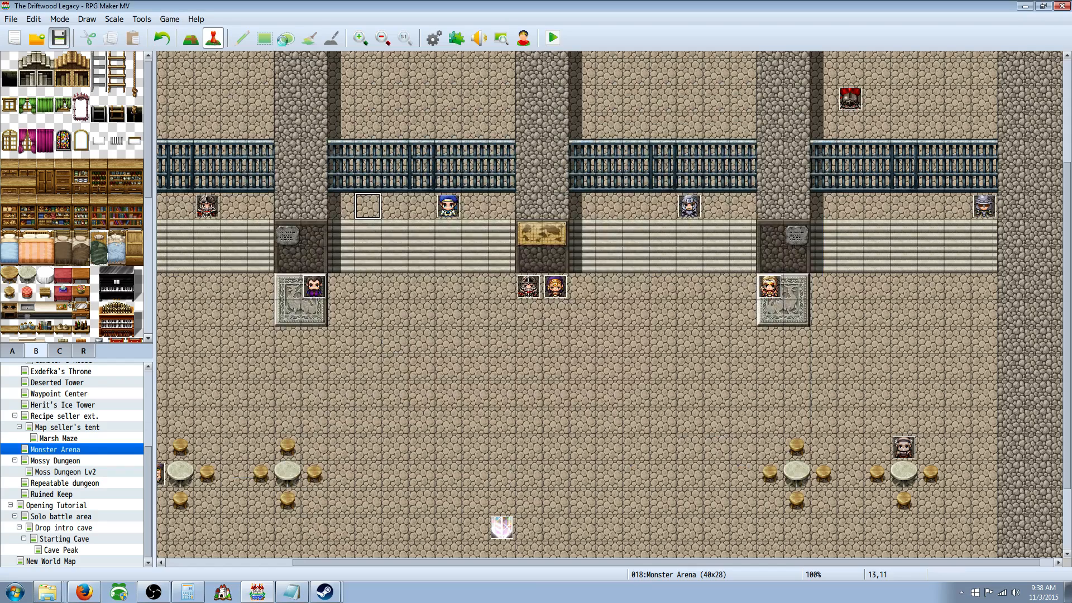
- Save the project with the Gun Attack skill and AGI Gun weapon edits in place
{"action": "left_click", "coordinate": [285, 38]}
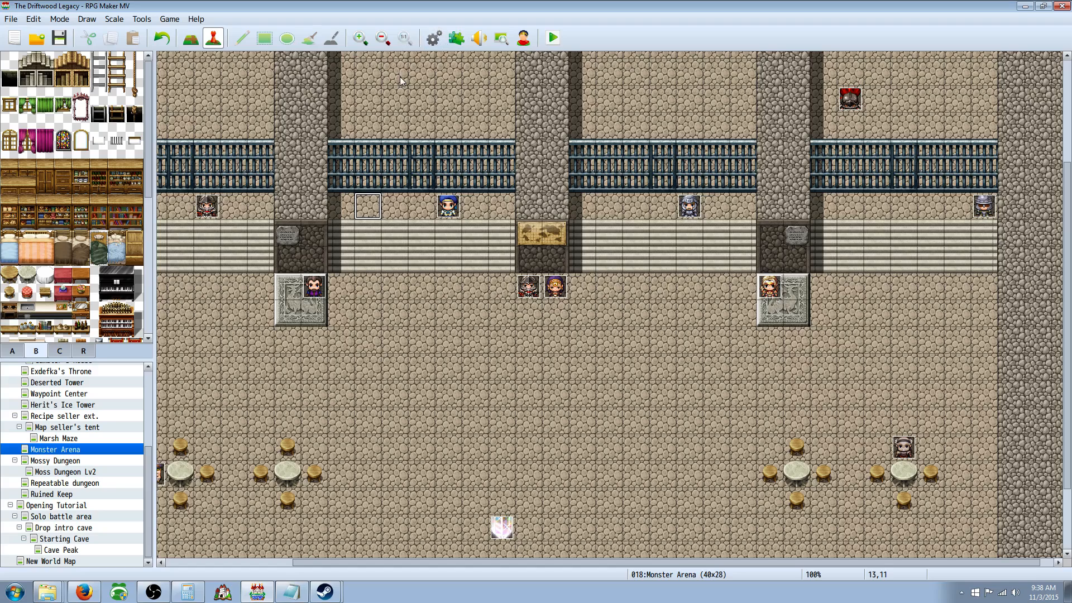
{"action": "mouse_move", "coordinate": [269, 179]}
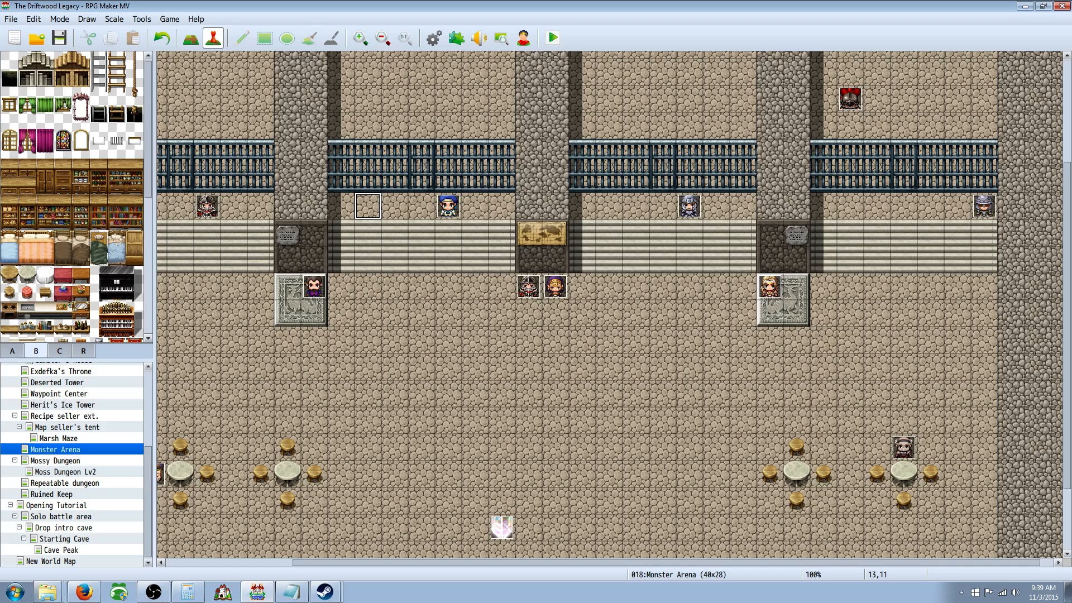
{"action": "mouse_move", "coordinate": [324, 267]}
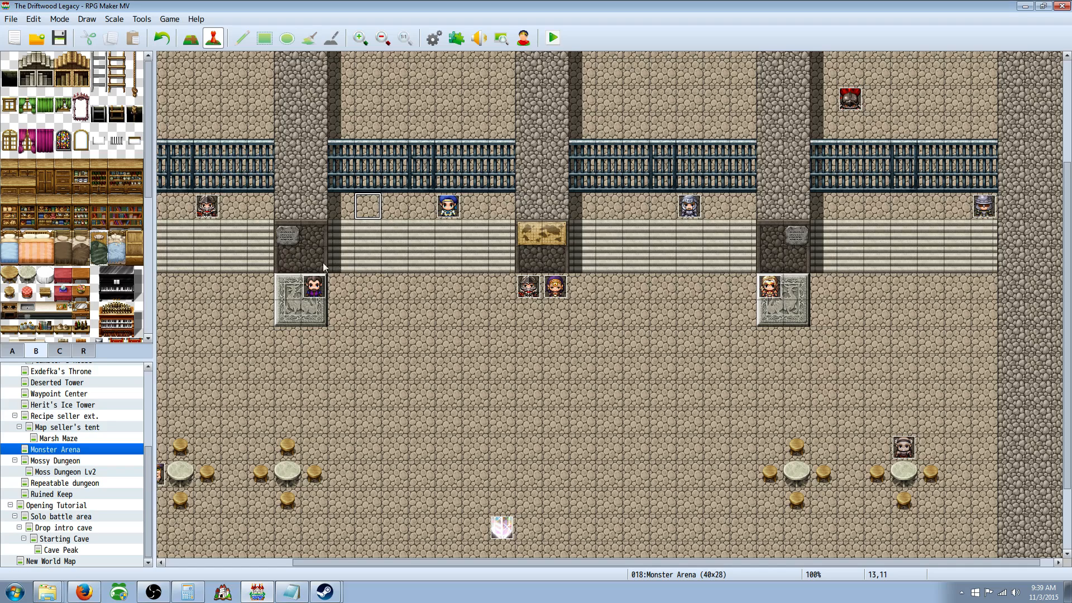